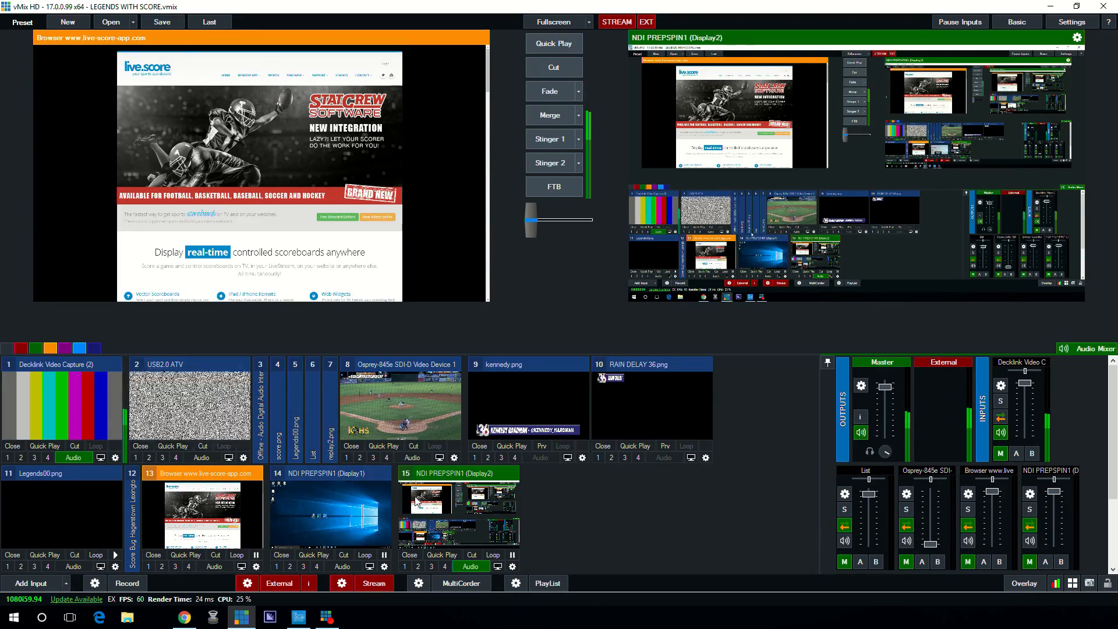
# Preview the NDI desktop capture input and minimize vMix to reveal the Windows desktop.
pyautogui.click(554, 67)
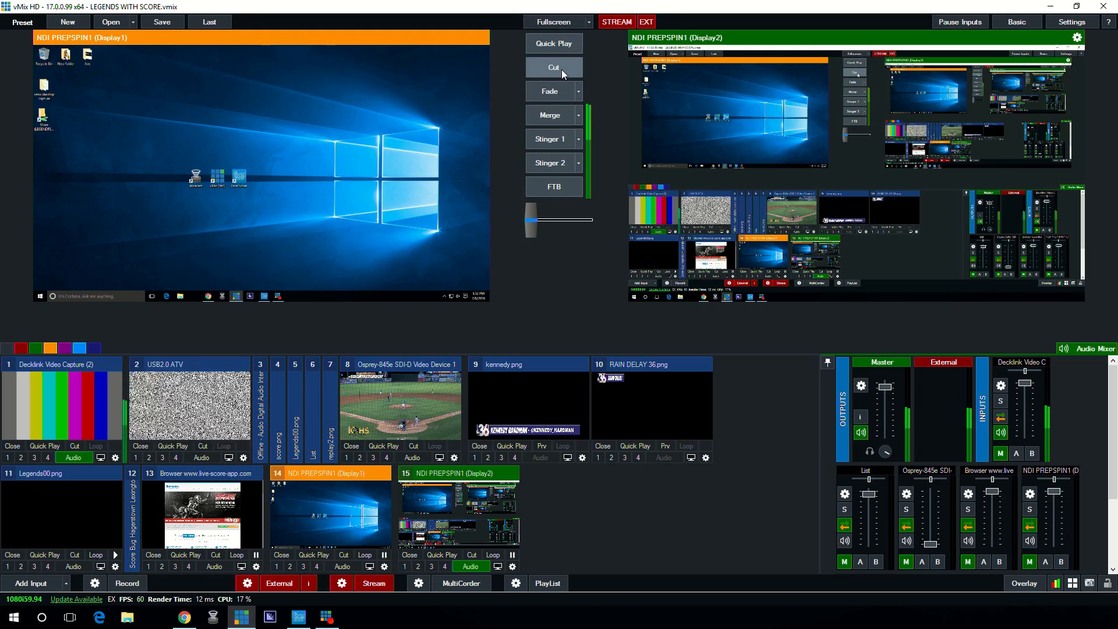
pyautogui.click(1075, 7)
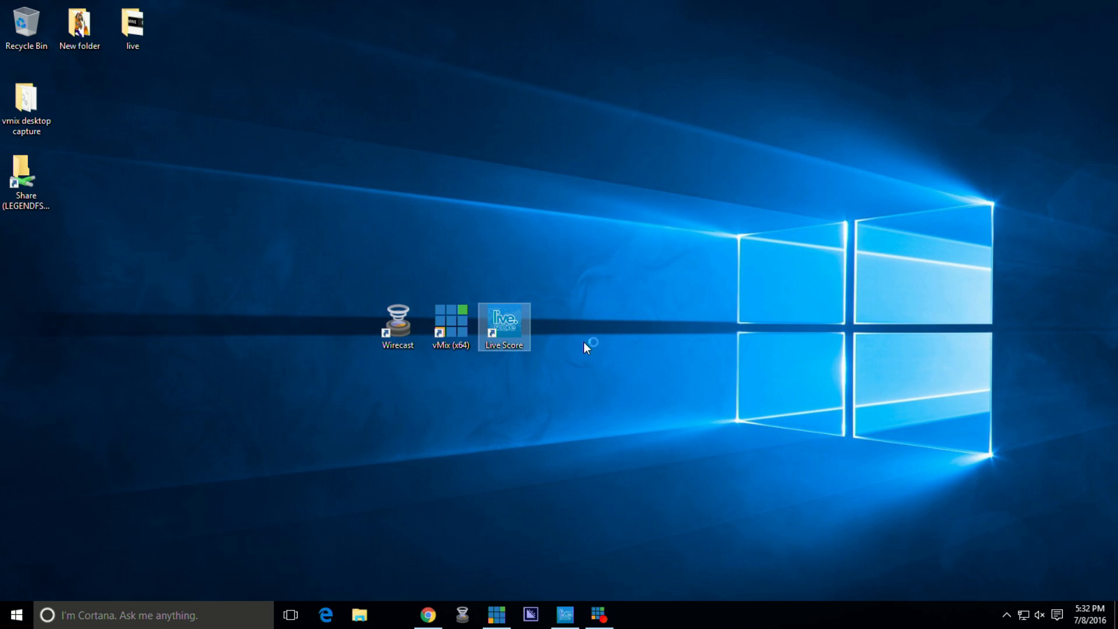
pyautogui.moveTo(624, 385)
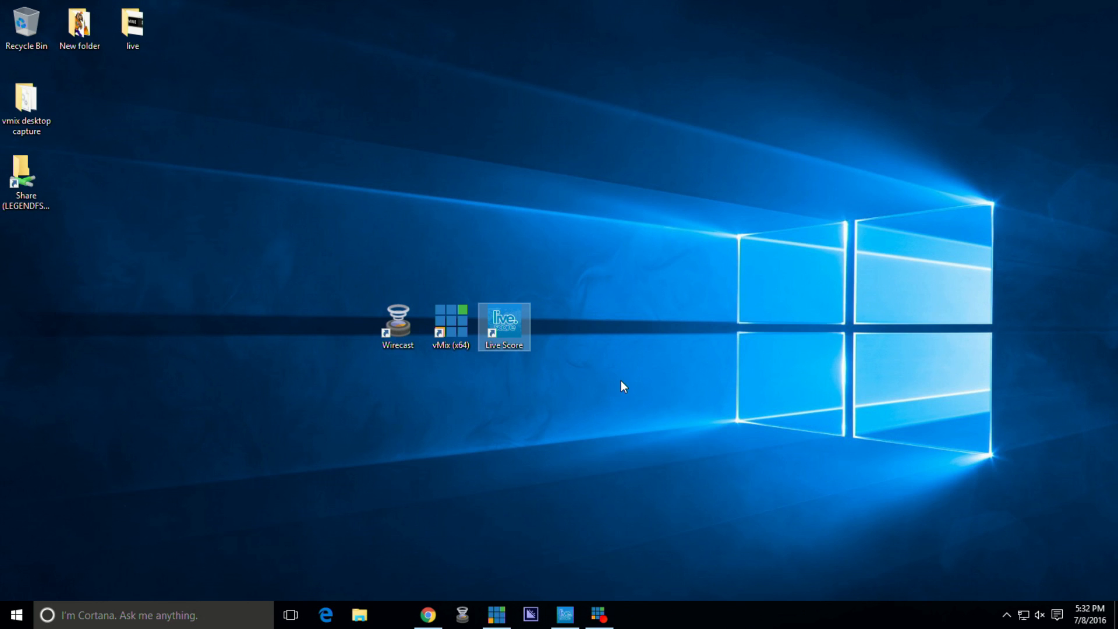
# Launch Live Score from its desktop shortcut and choose the Baseball Scoreboard.
pyautogui.doubleClick(503, 322)
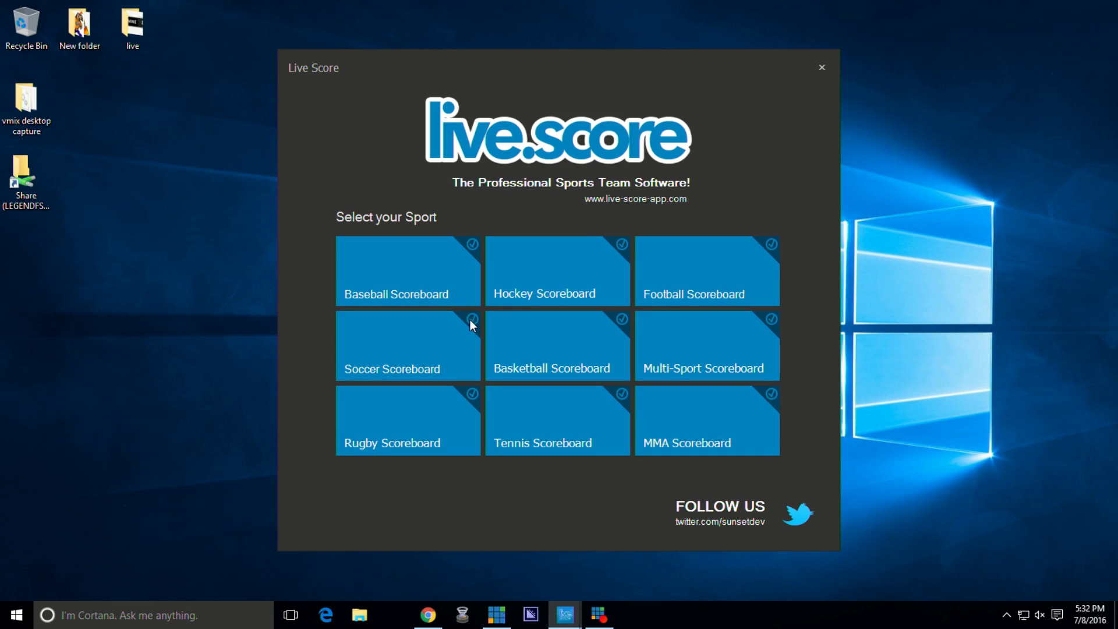
pyautogui.moveTo(409, 277)
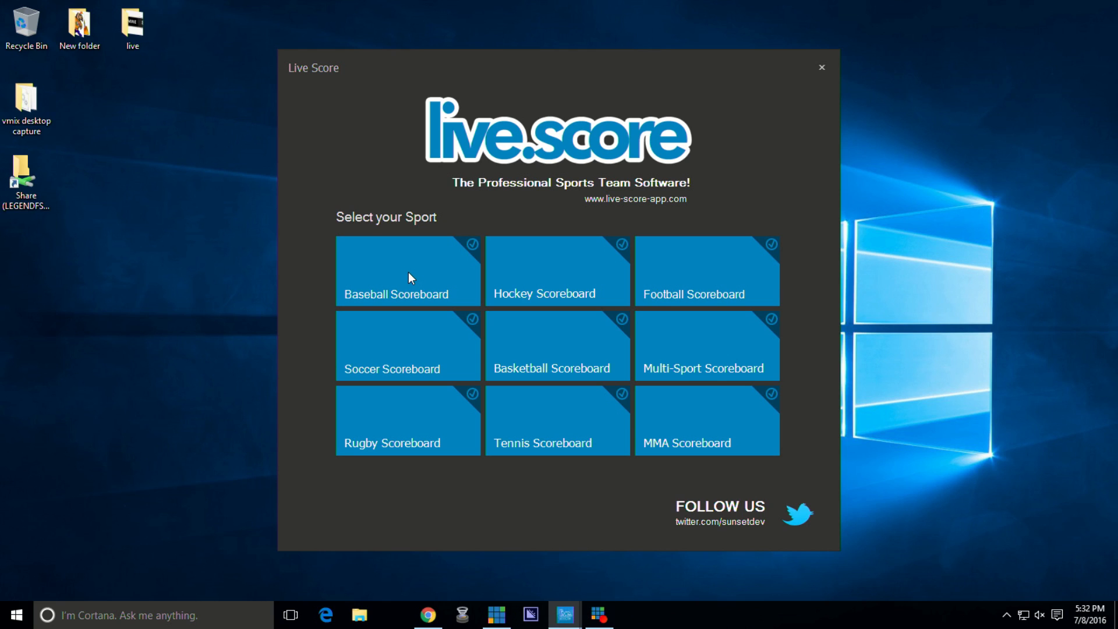
pyautogui.moveTo(420, 269)
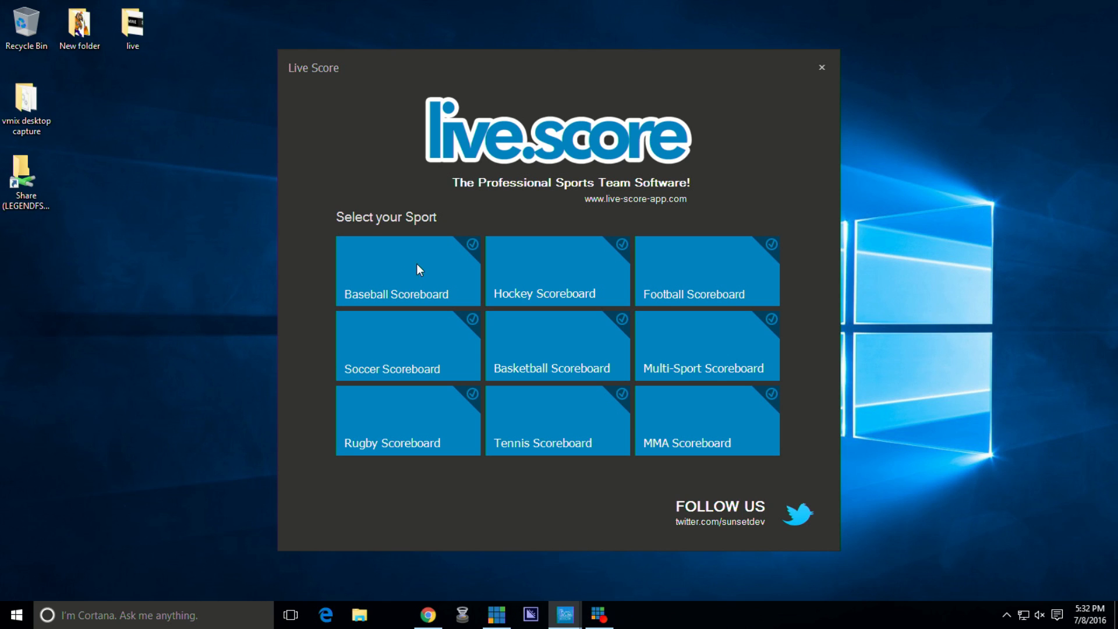
pyautogui.moveTo(461, 297)
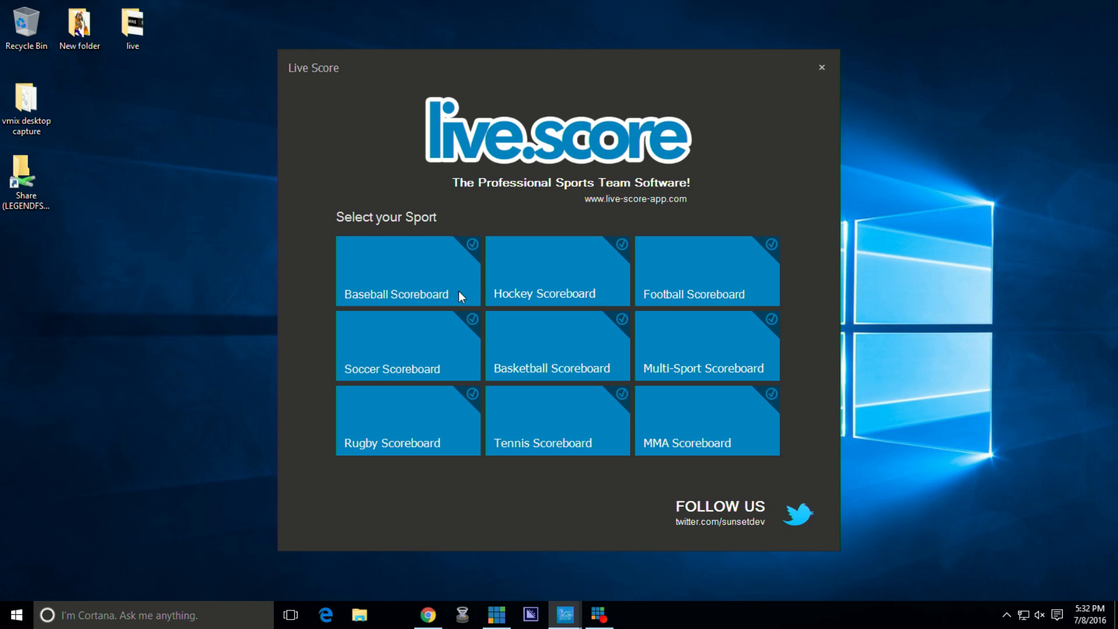
pyautogui.click(821, 67)
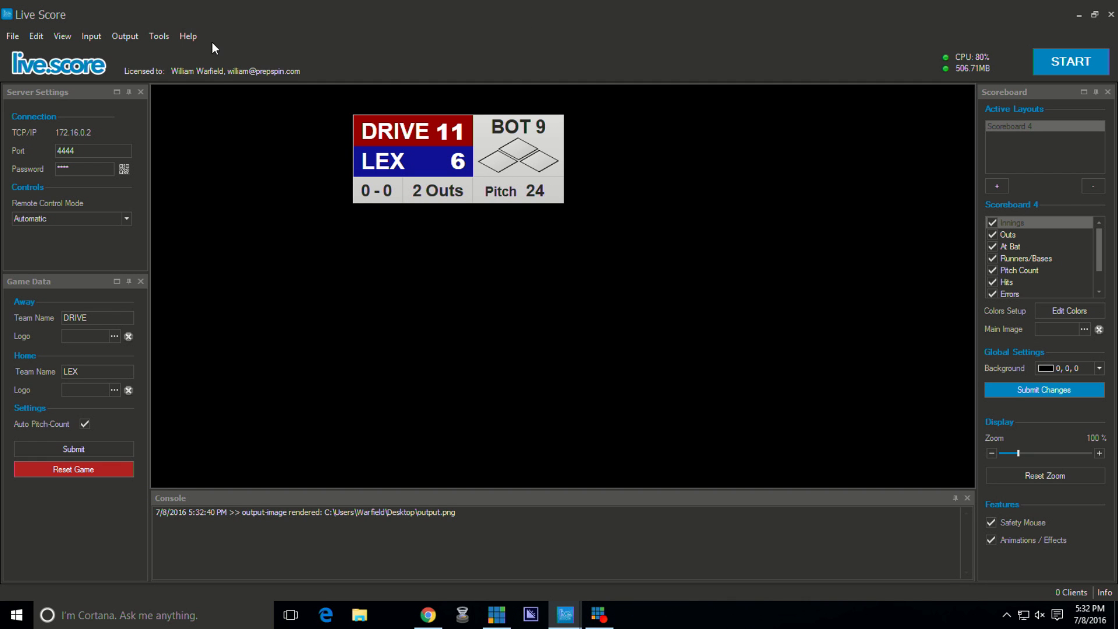
pyautogui.moveTo(62, 36)
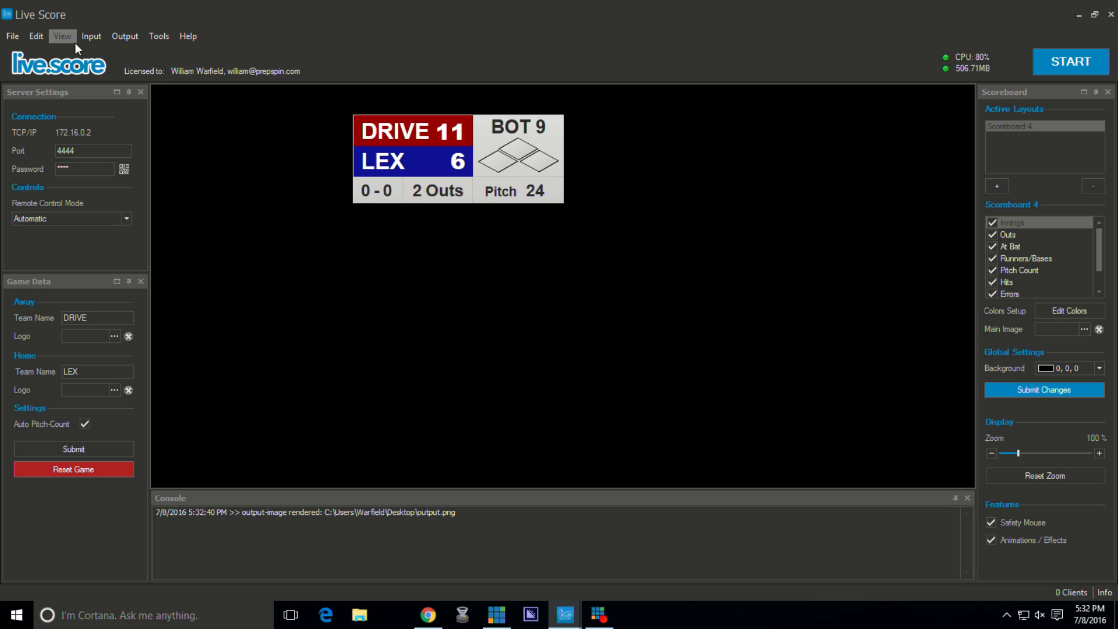
# Reset the DRIVE vs LEX game to zeros and bring up the Color Manager.
pyautogui.click(72, 470)
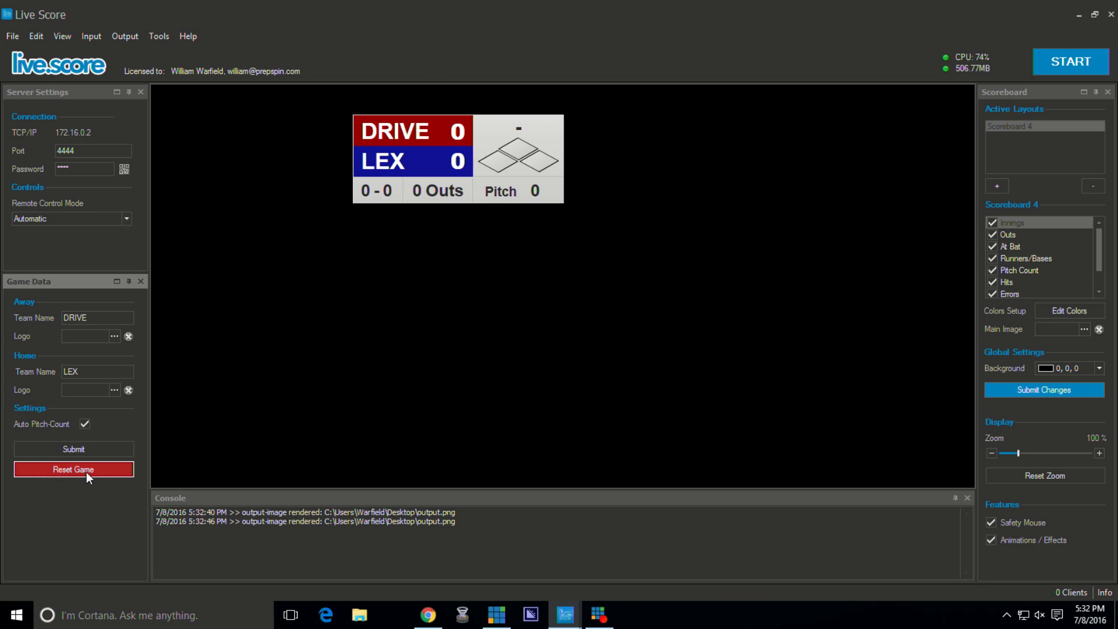
pyautogui.moveTo(410, 334)
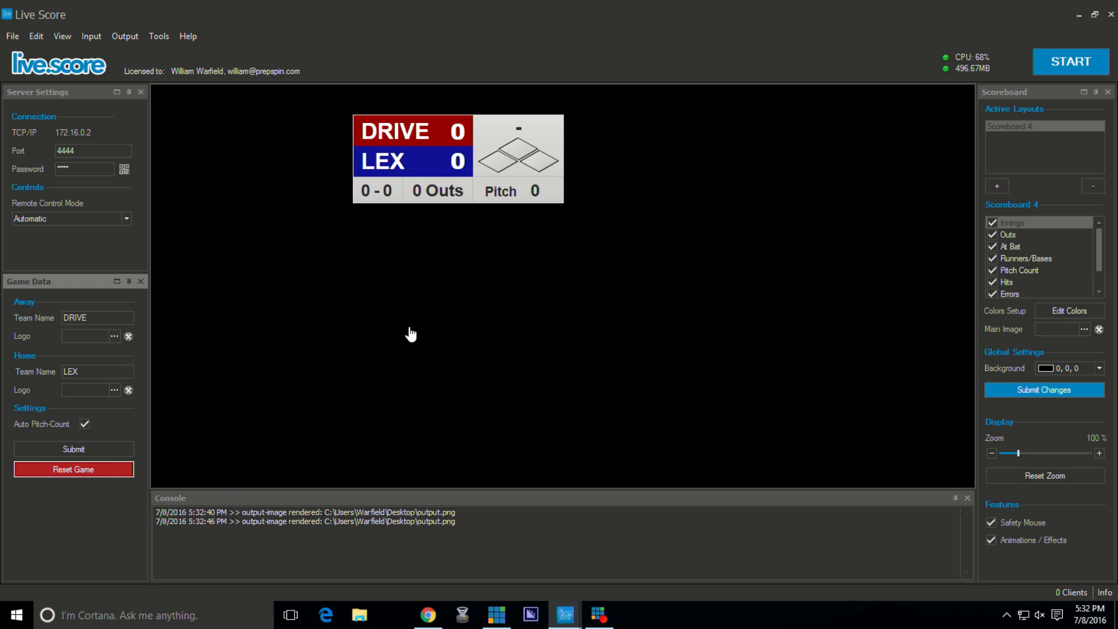
pyautogui.moveTo(85, 313)
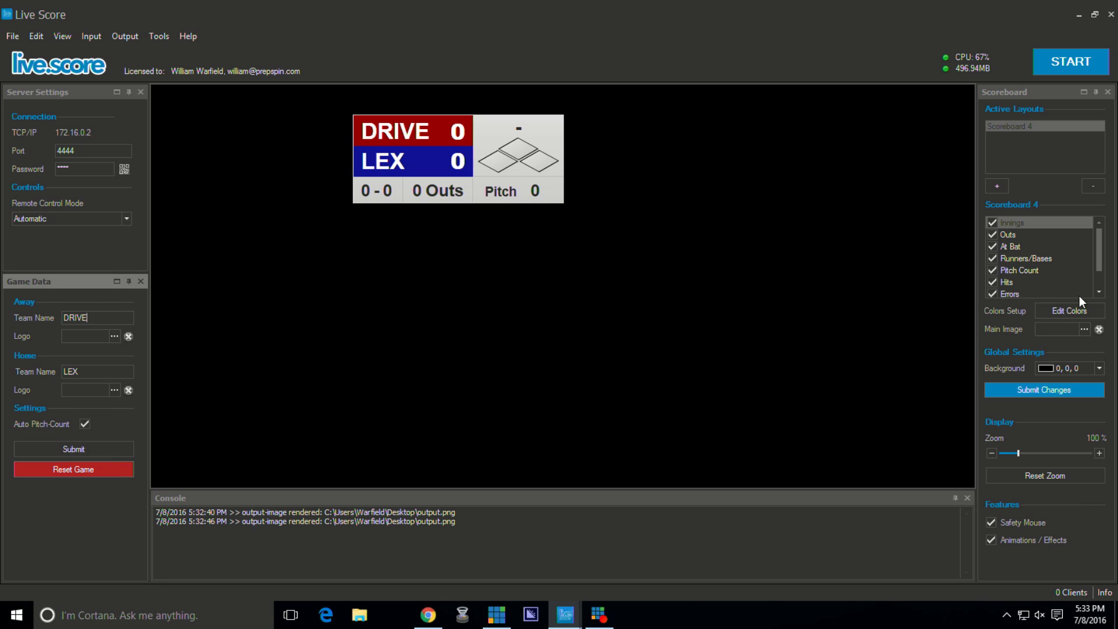
pyautogui.click(1069, 310)
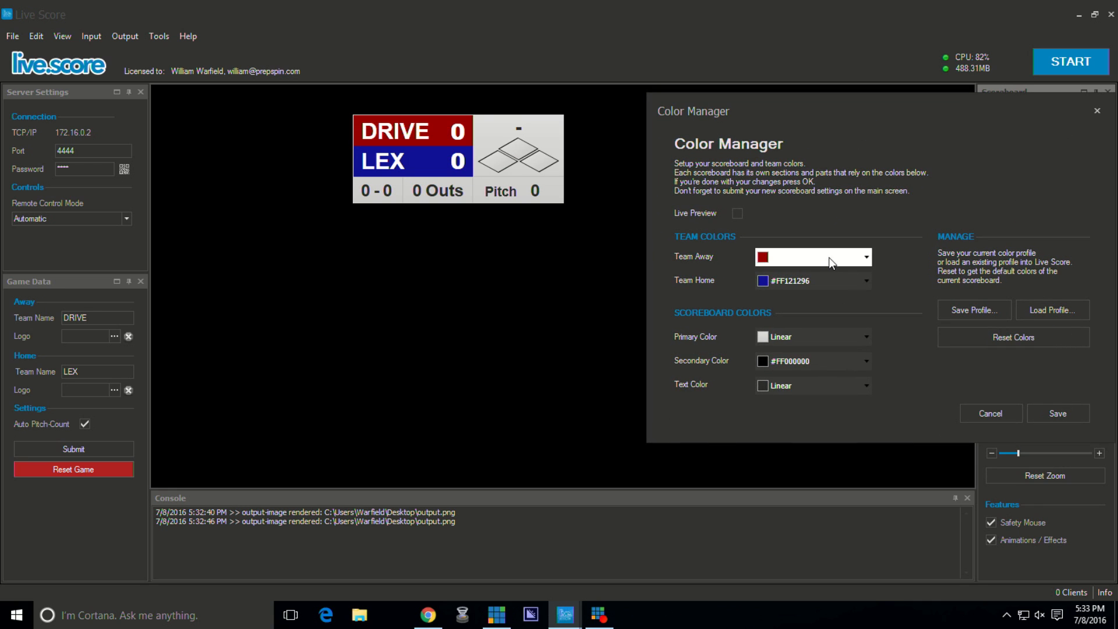
# Review the away team colour, keep the existing colours and save to close the Color Manager.
pyautogui.click(812, 257)
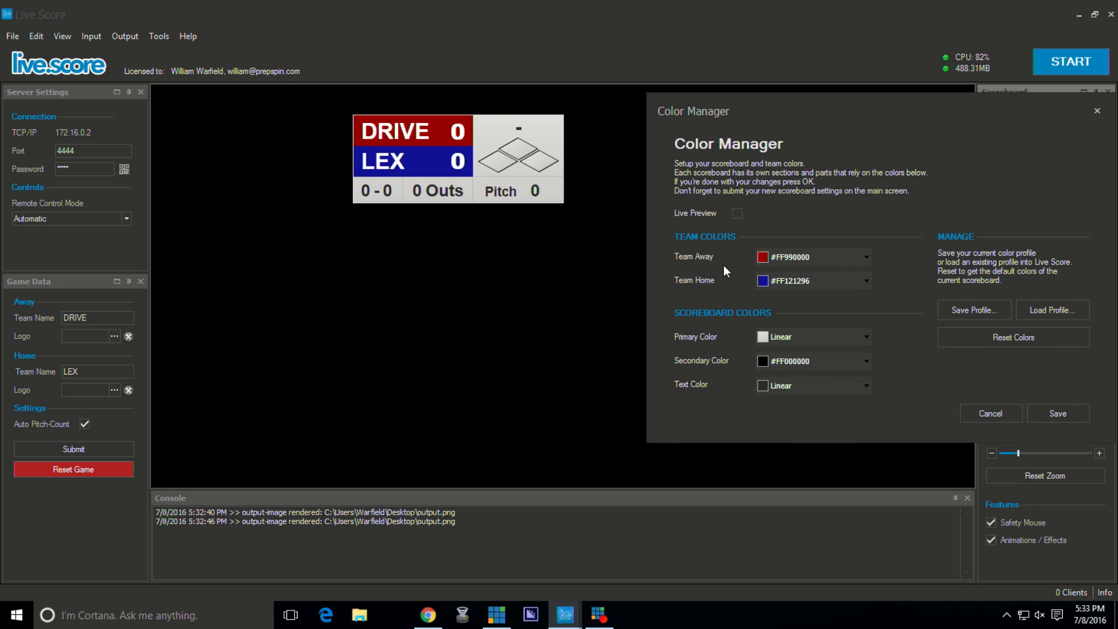
pyautogui.click(812, 256)
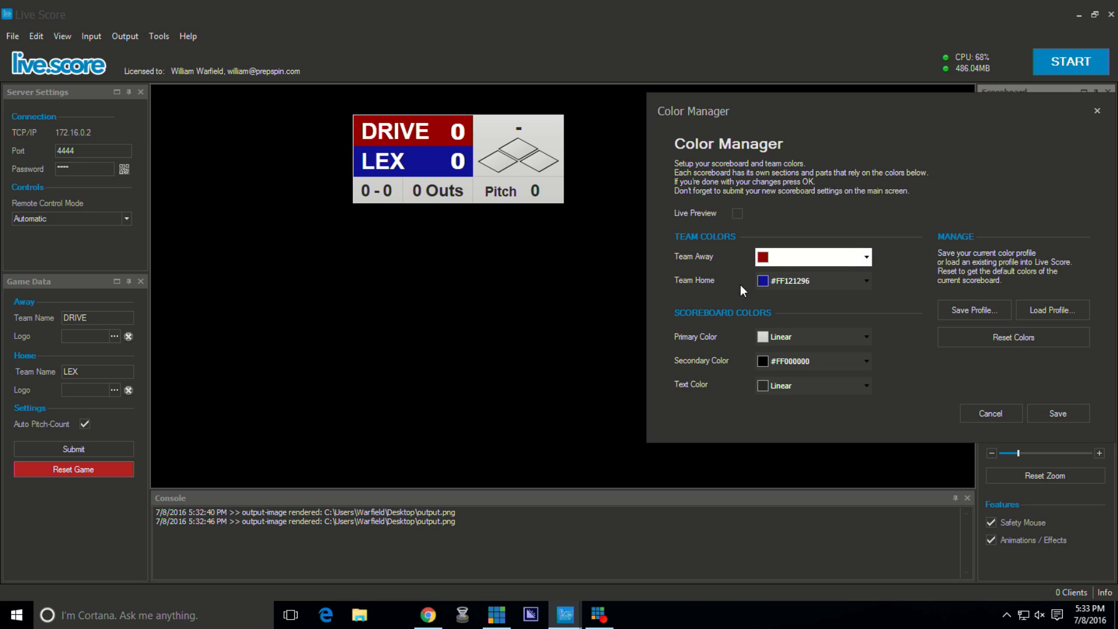
pyautogui.moveTo(749, 299)
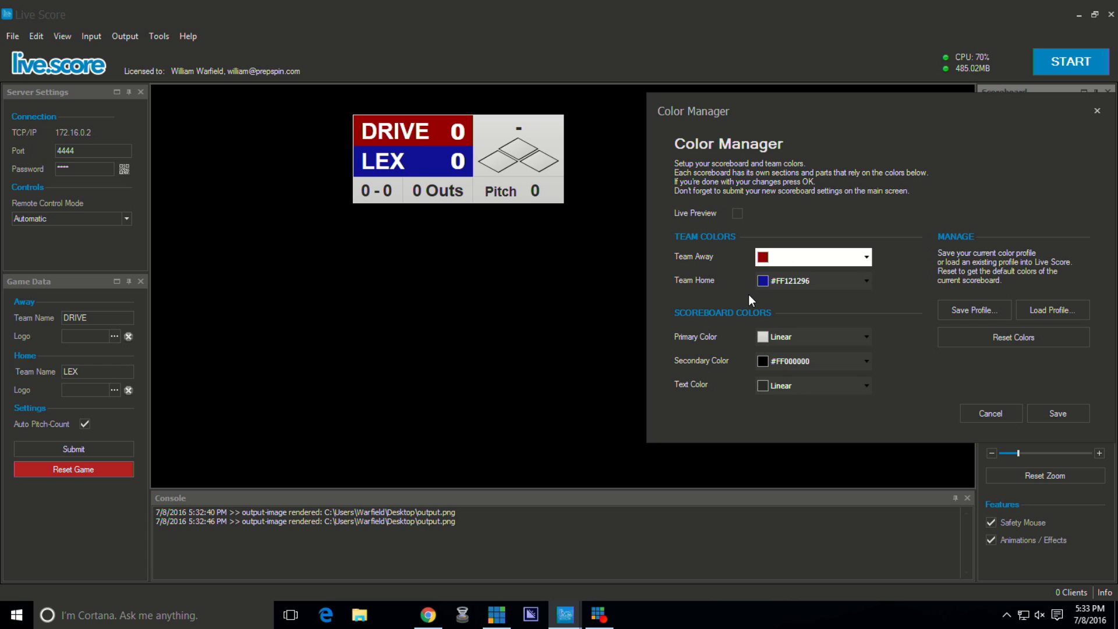
pyautogui.moveTo(800, 416)
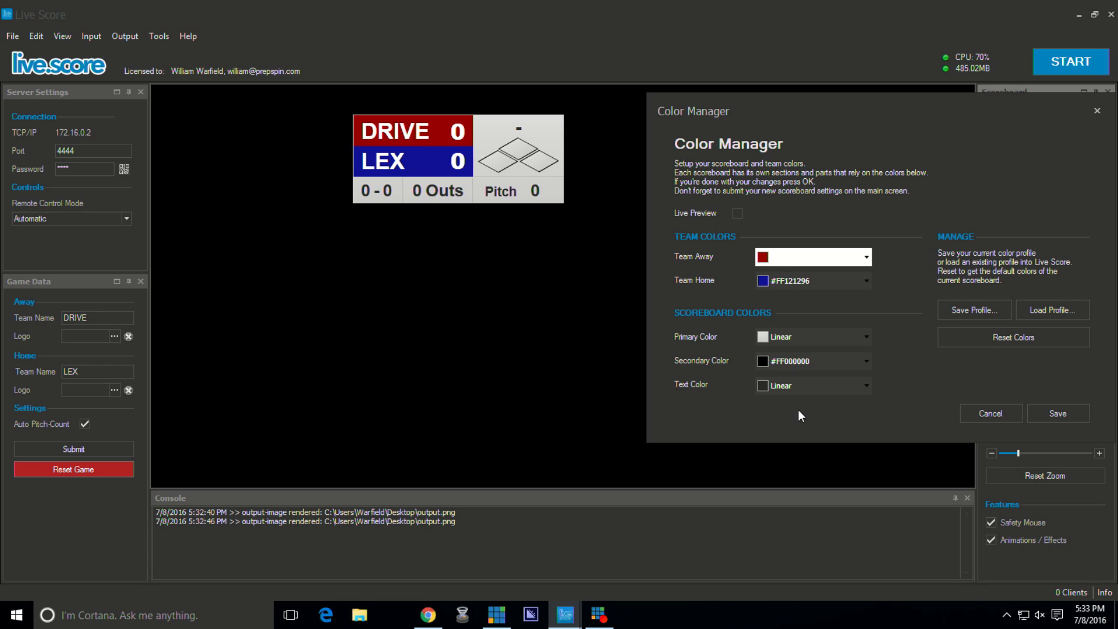
pyautogui.moveTo(871, 113)
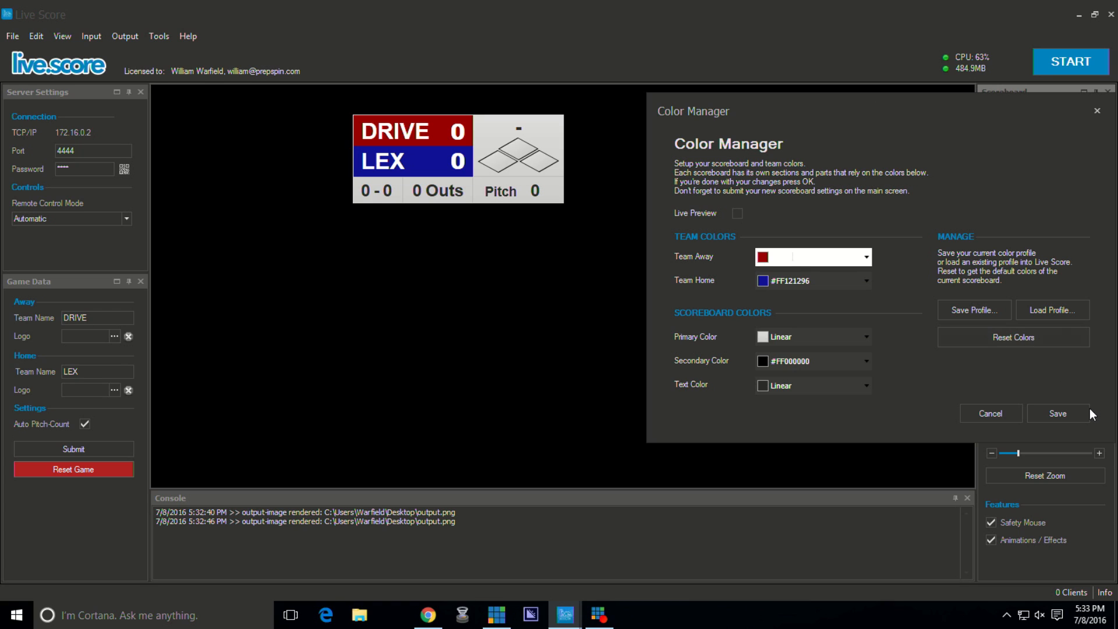
pyautogui.click(990, 412)
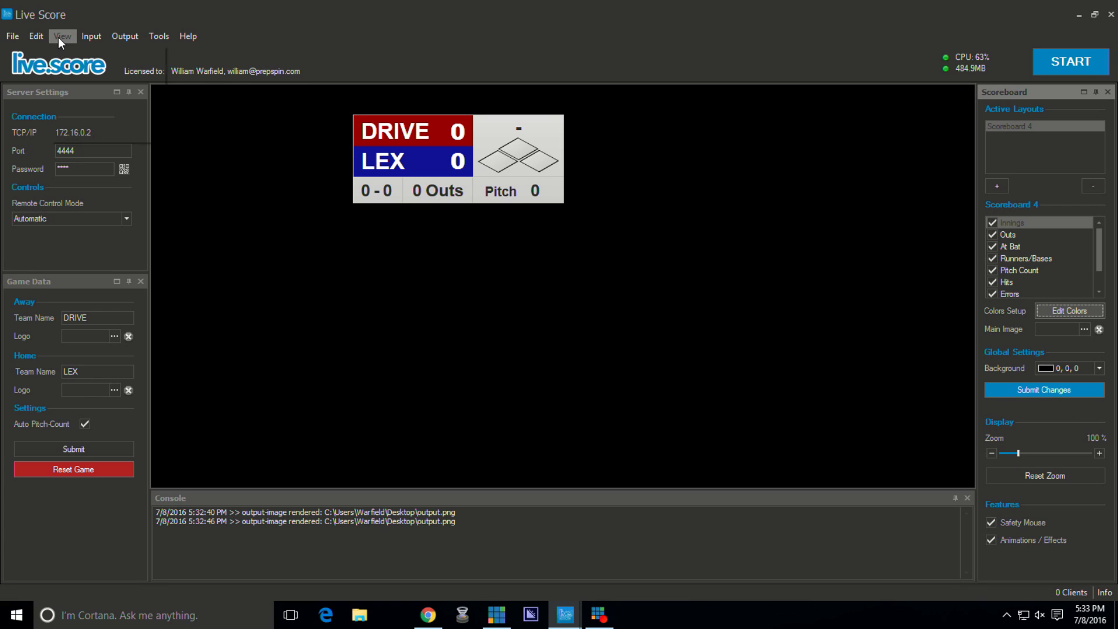
pyautogui.click(61, 36)
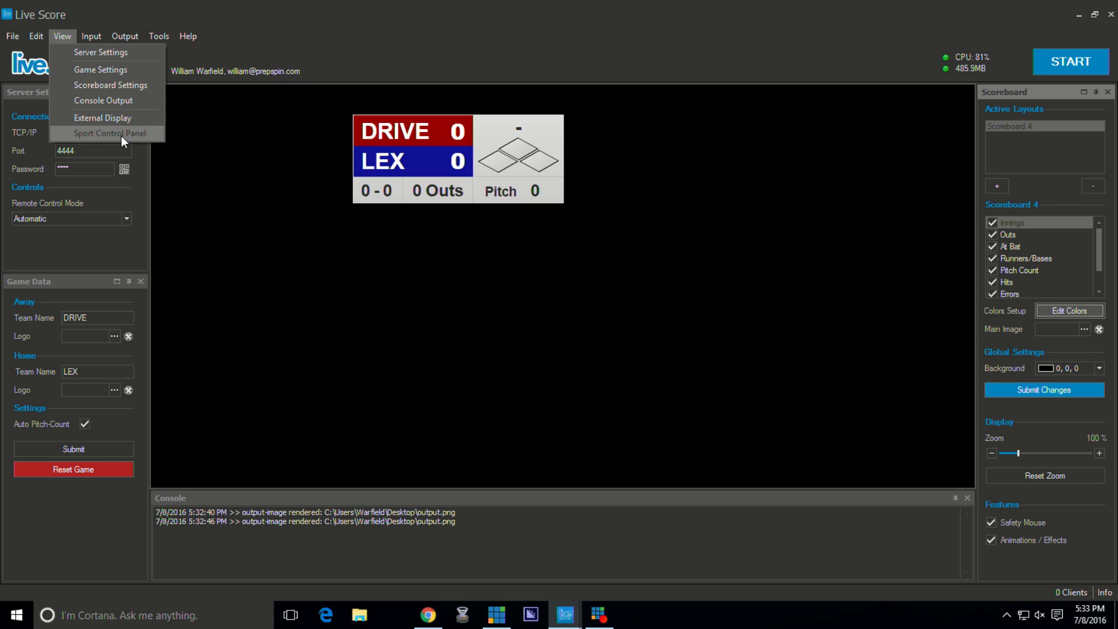
pyautogui.click(109, 133)
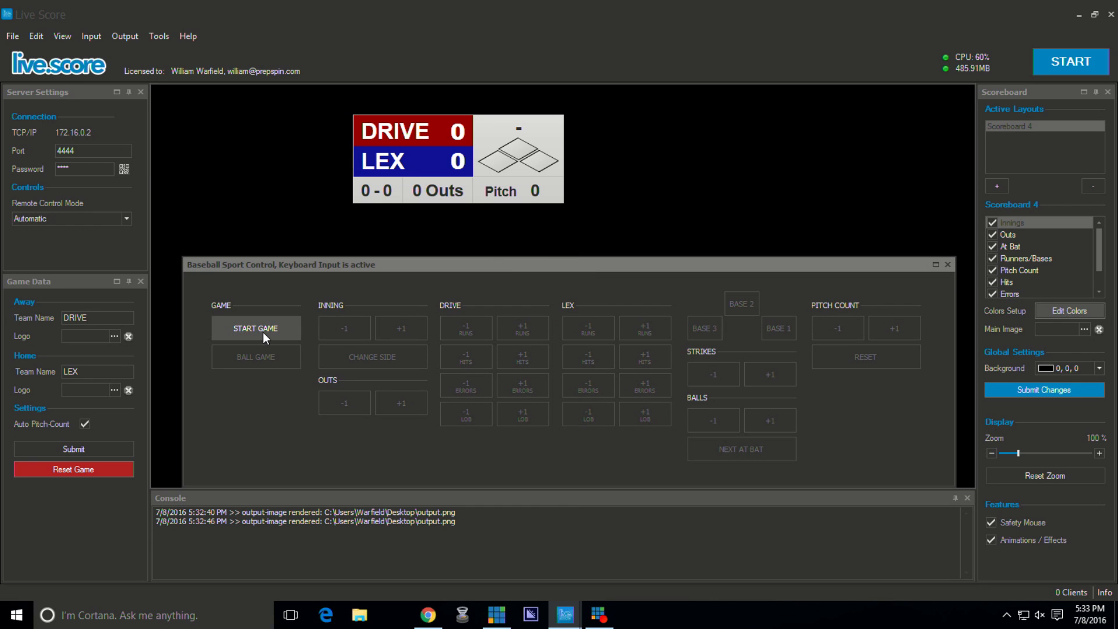
pyautogui.click(255, 328)
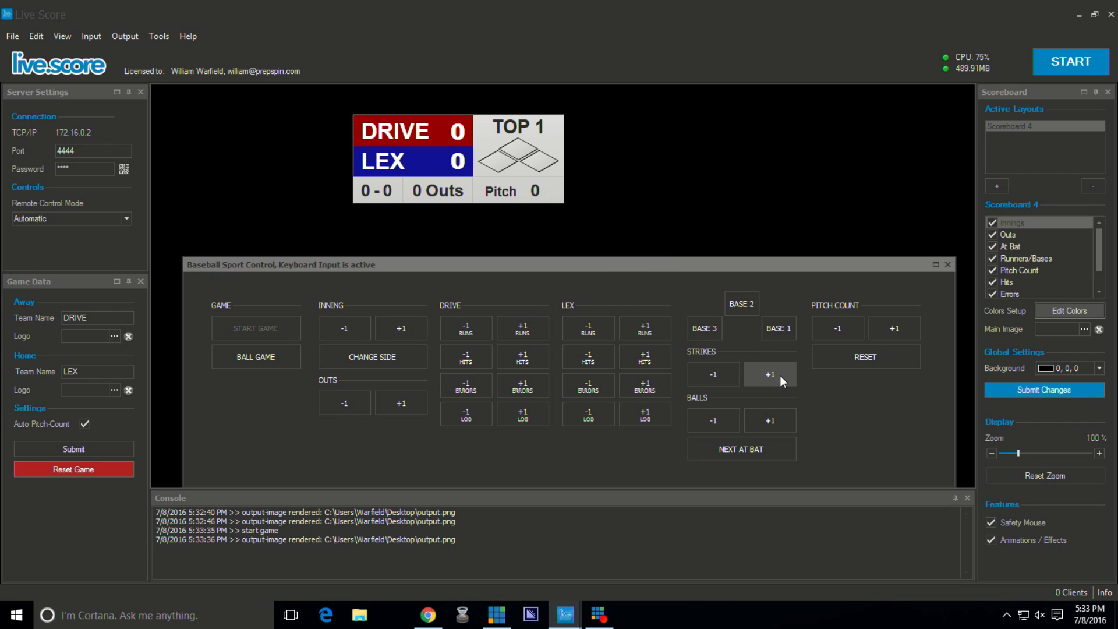
pyautogui.click(768, 374)
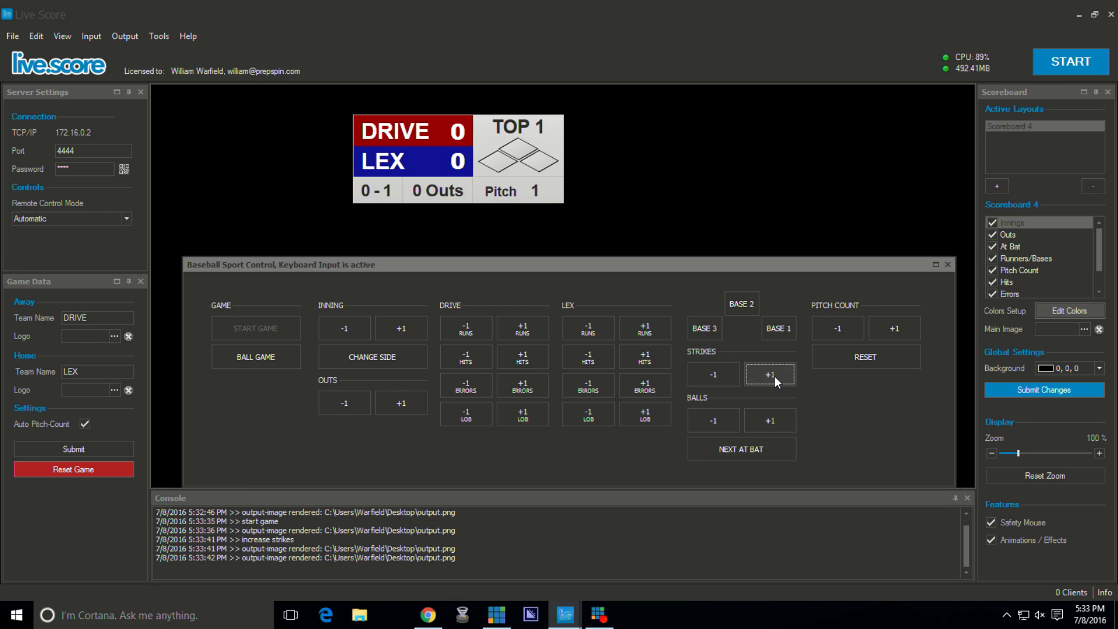
pyautogui.click(770, 373)
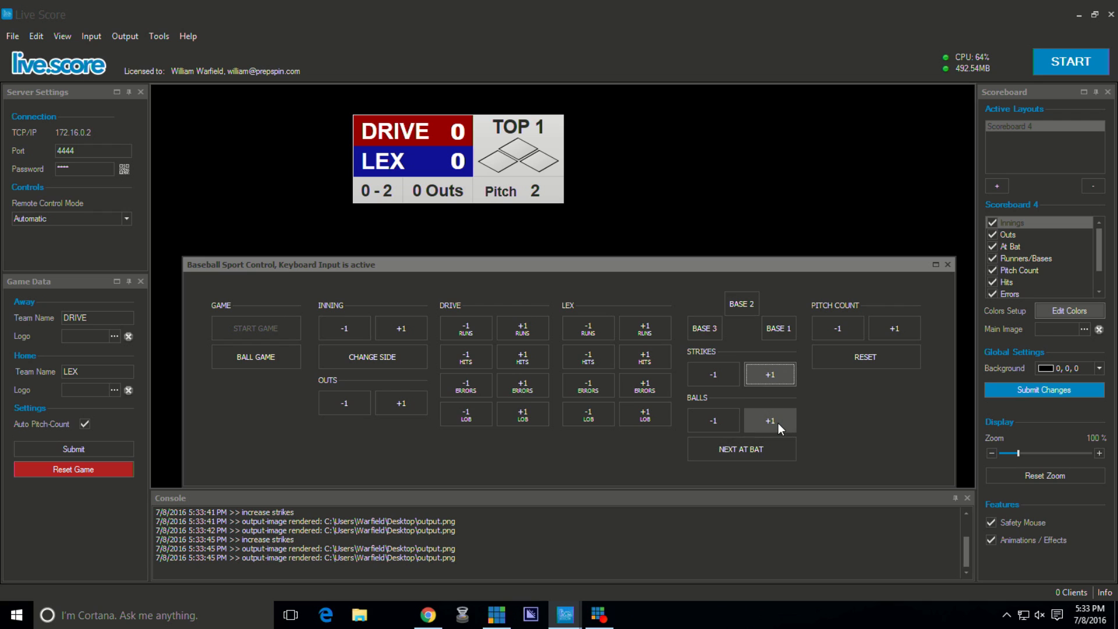
pyautogui.click(770, 421)
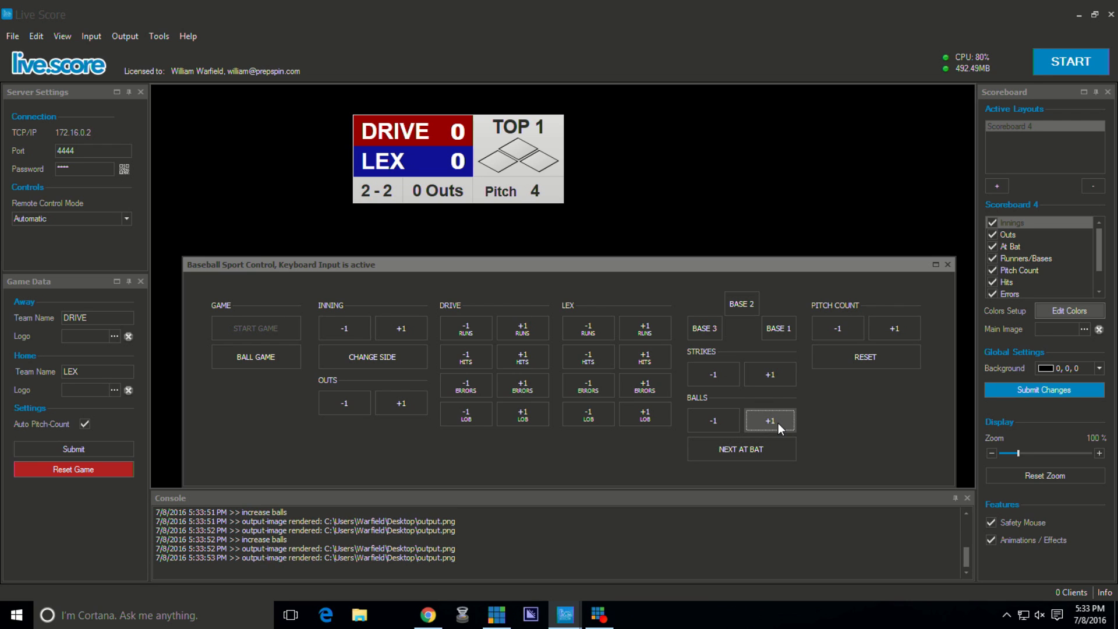
pyautogui.click(769, 420)
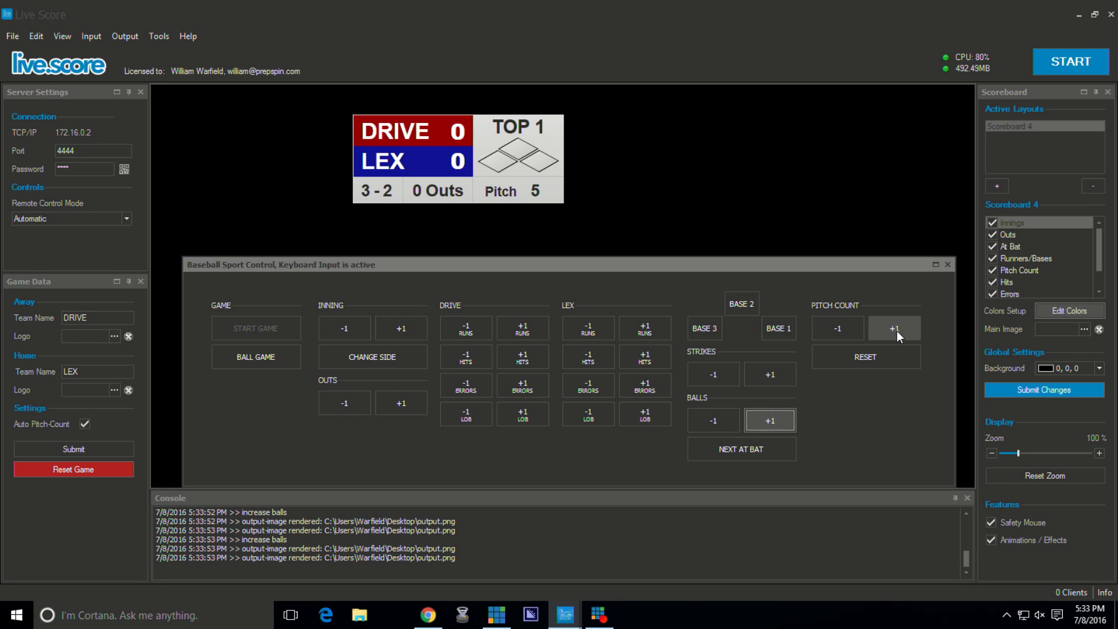
pyautogui.click(838, 328)
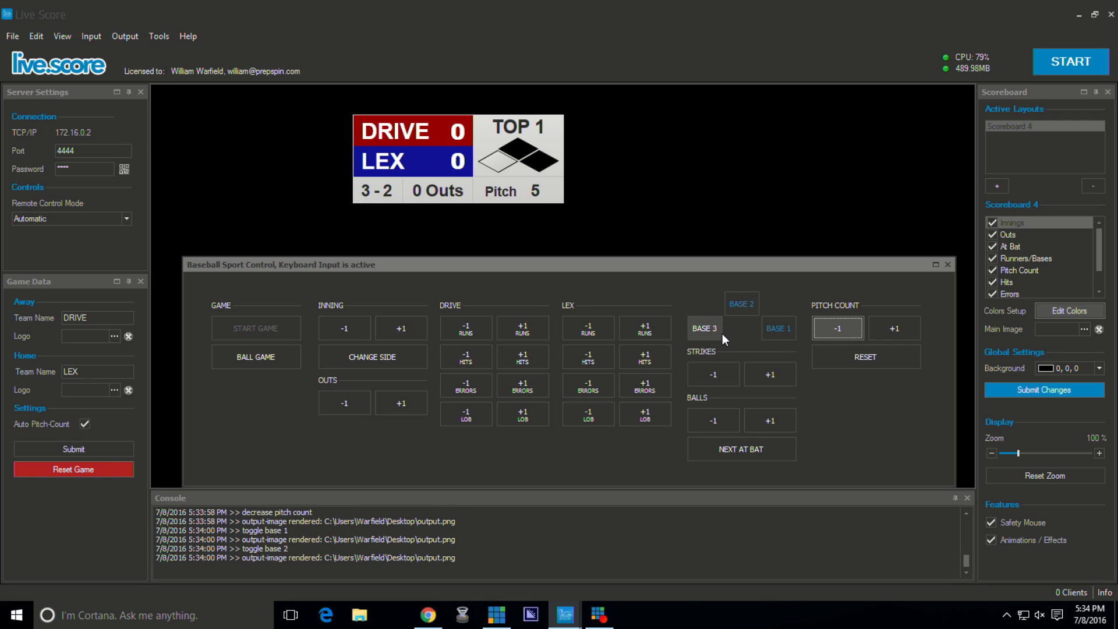
pyautogui.click(399, 403)
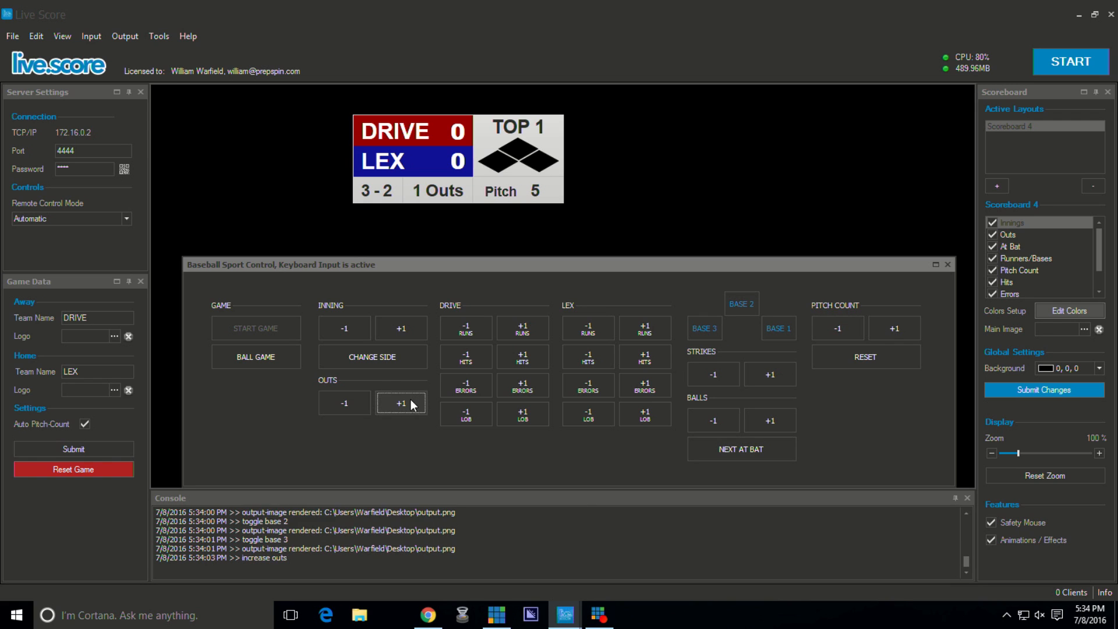
pyautogui.click(401, 403)
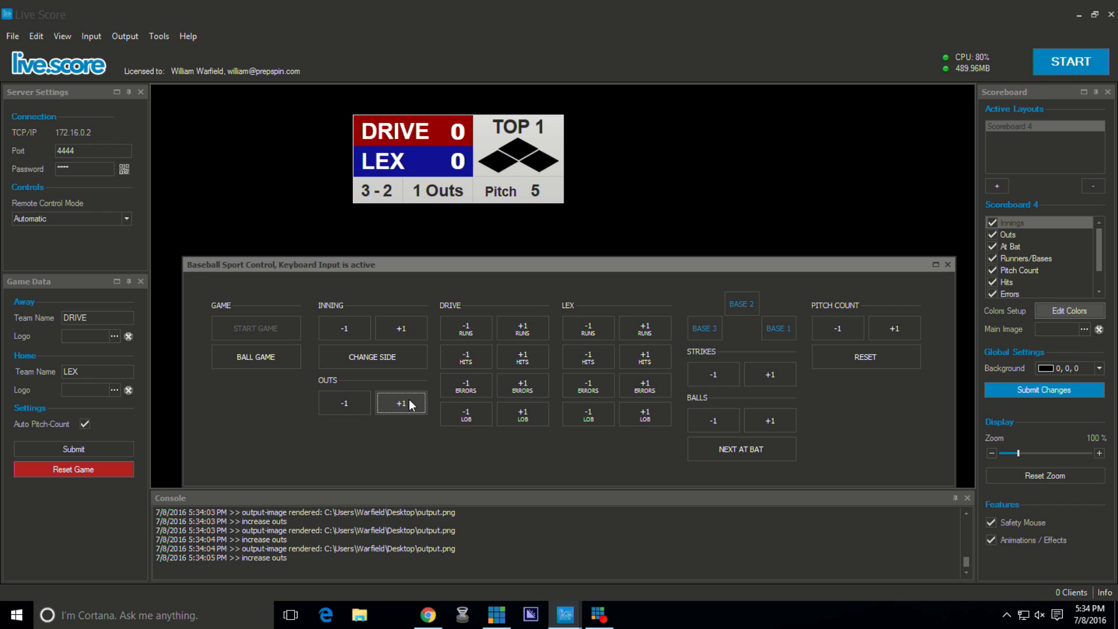
pyautogui.click(400, 403)
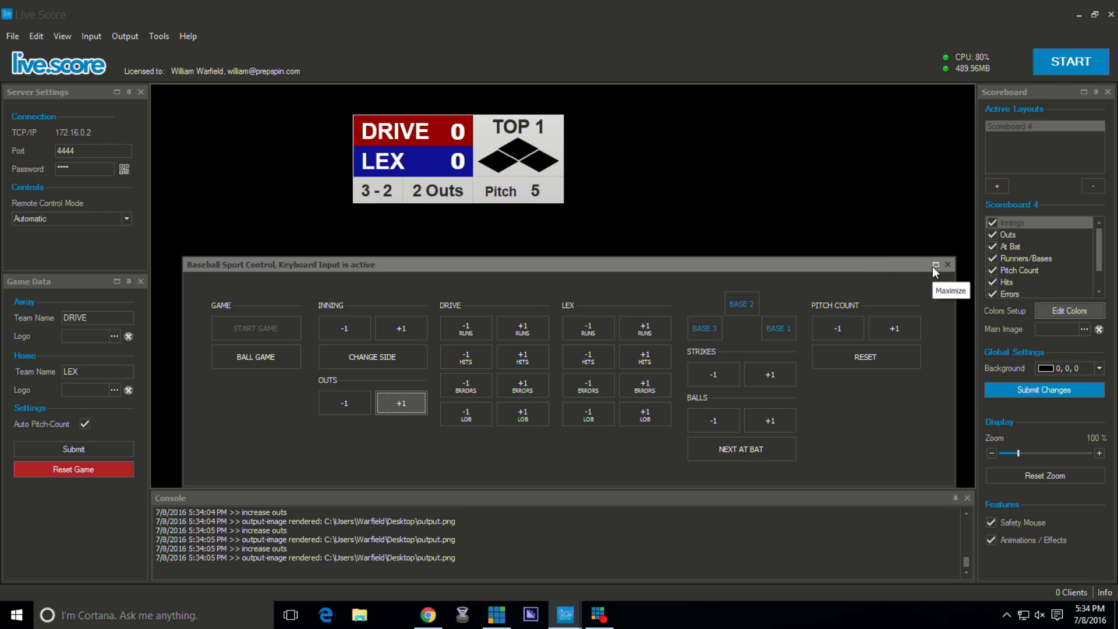
pyautogui.moveTo(867, 278)
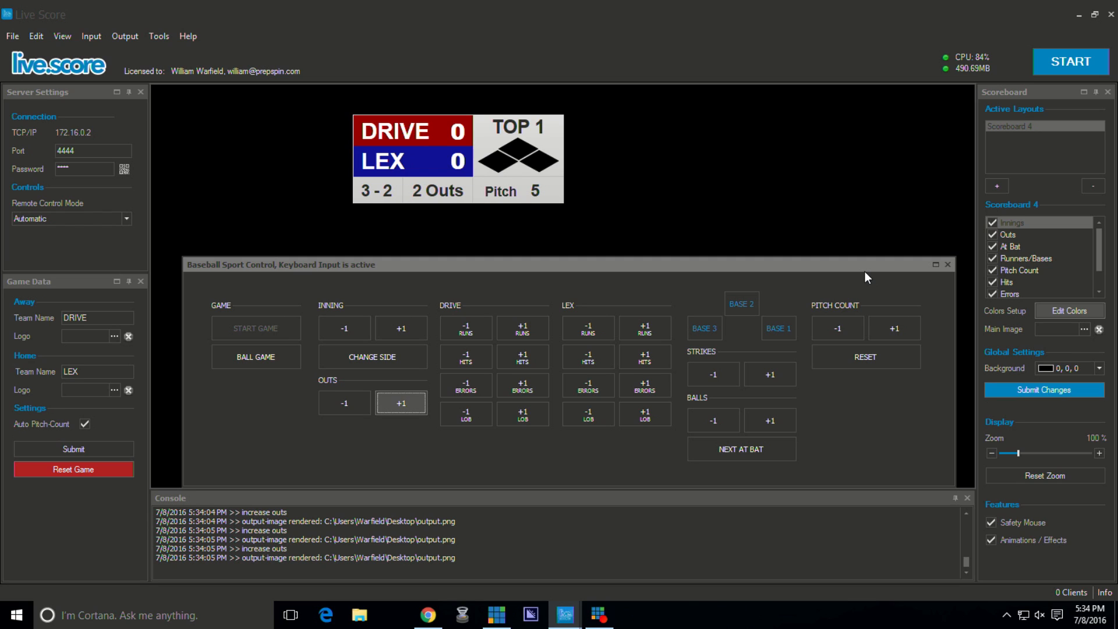
pyautogui.moveTo(852, 269)
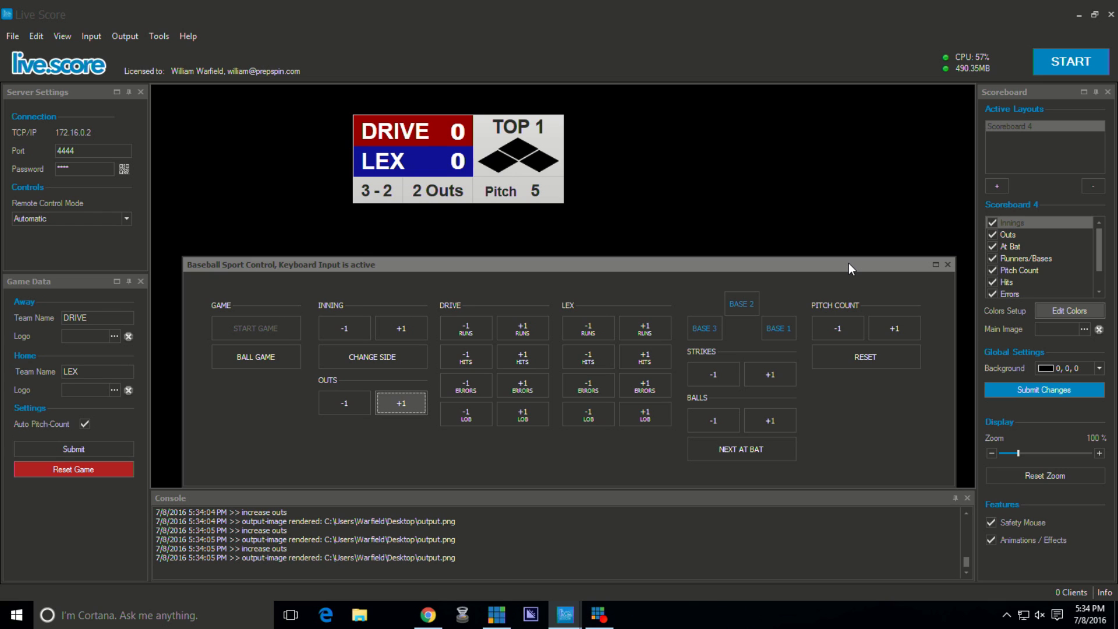
pyautogui.moveTo(876, 271)
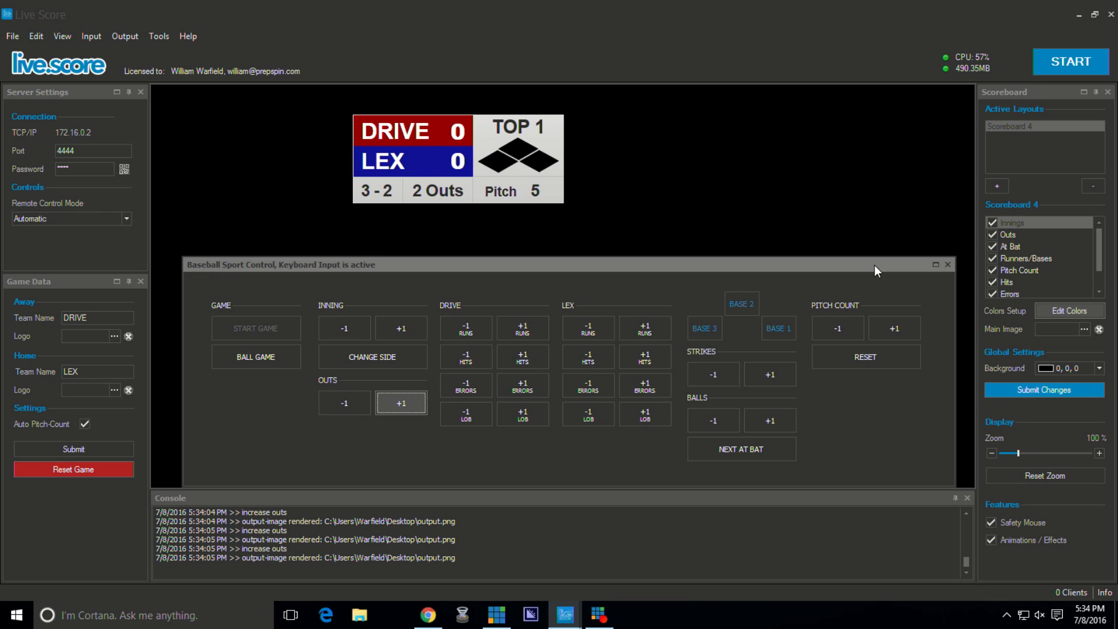
# Close the Baseball Sport Control window and show the Output menu with Image Output checked.
pyautogui.click(946, 264)
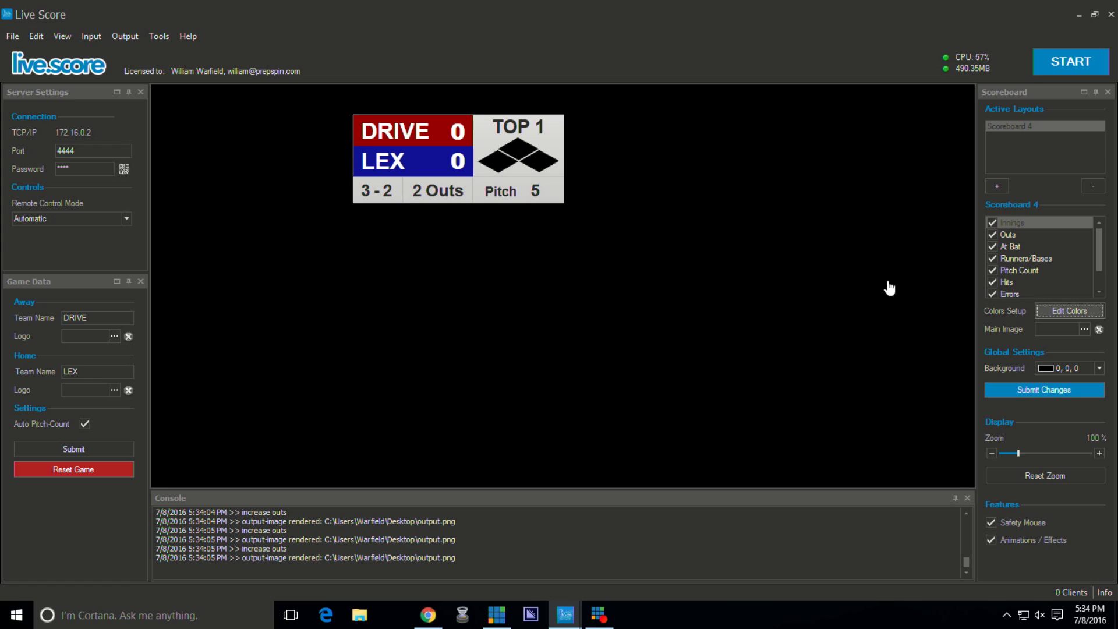
pyautogui.moveTo(370, 151)
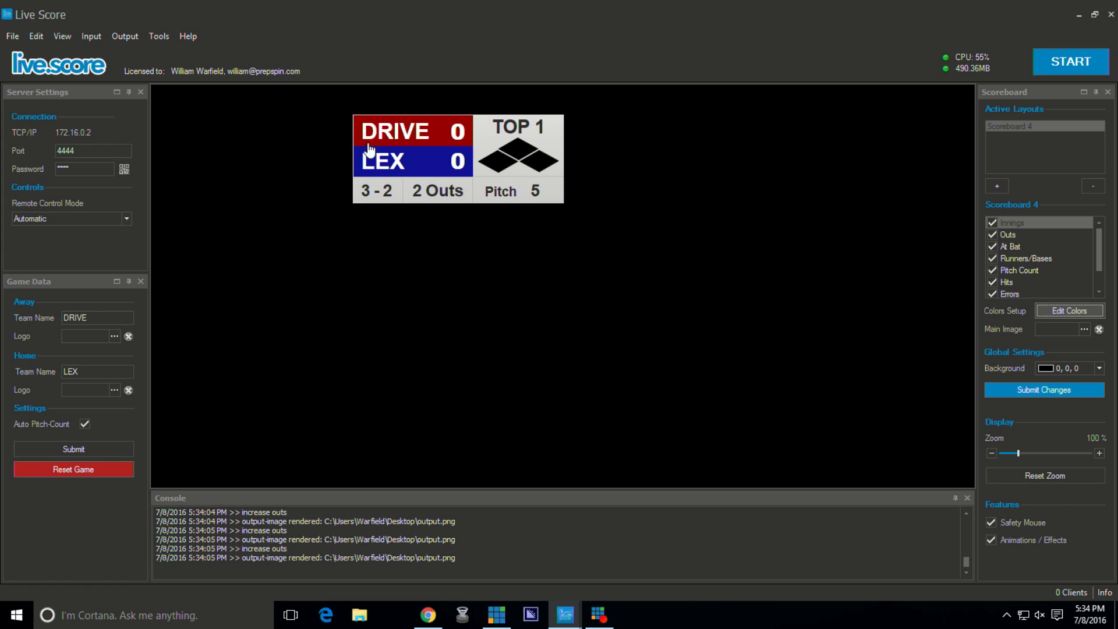
pyautogui.moveTo(681, 253)
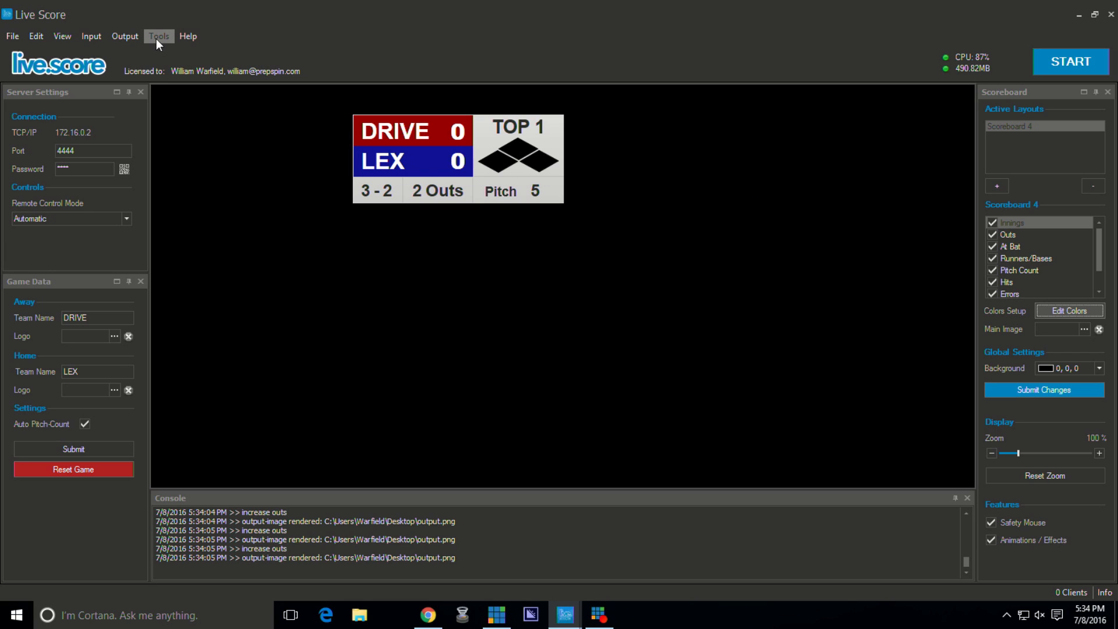
pyautogui.click(125, 36)
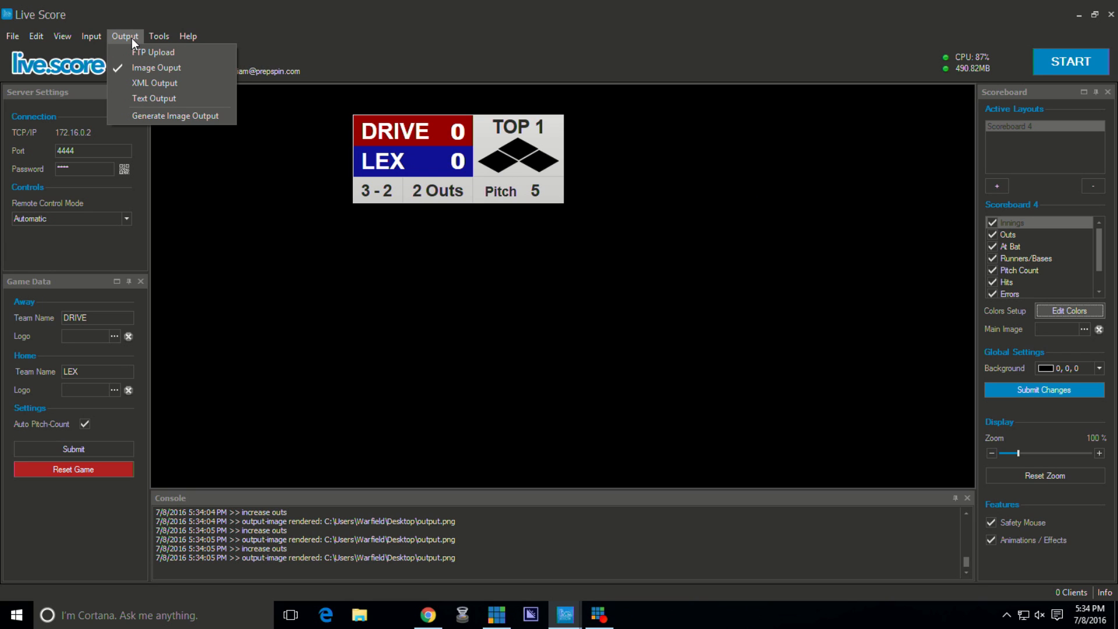
pyautogui.moveTo(156, 68)
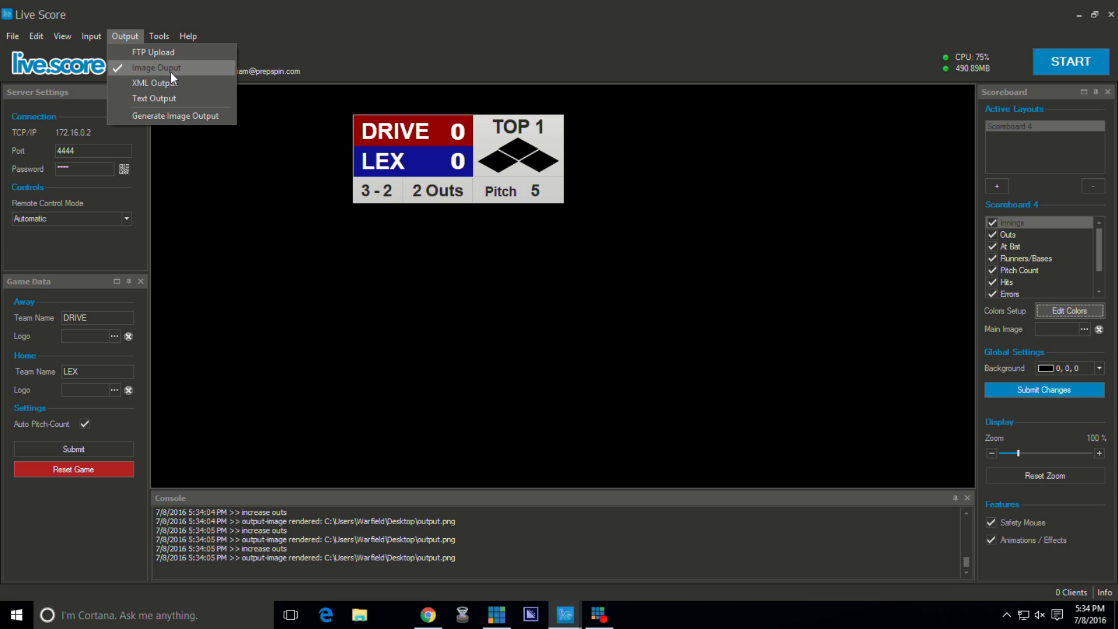
pyautogui.moveTo(180, 77)
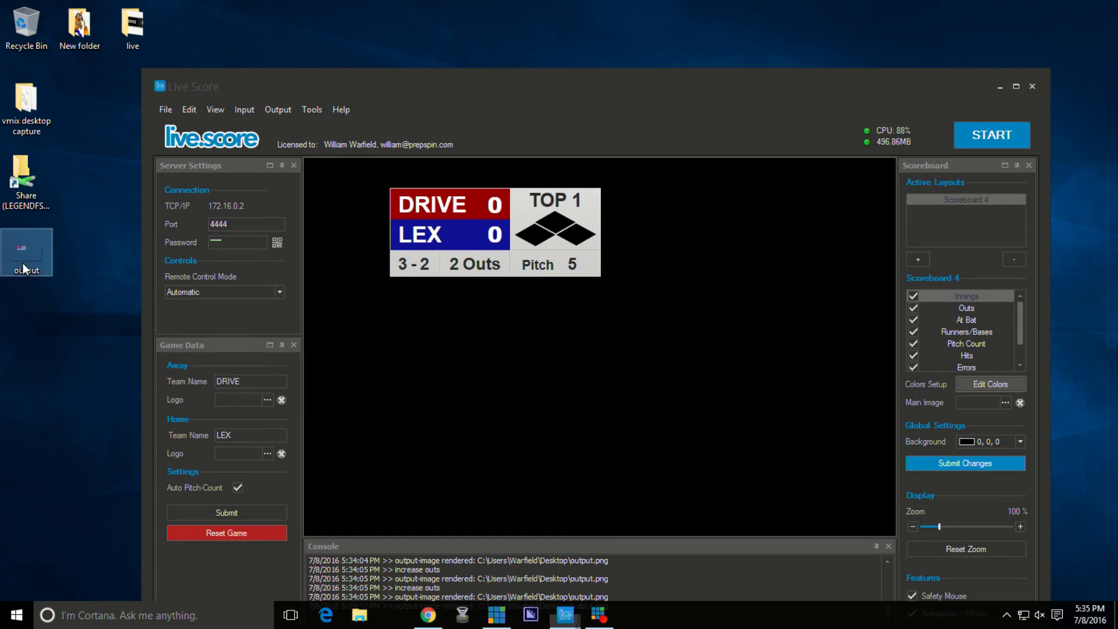
pyautogui.moveTo(44, 273)
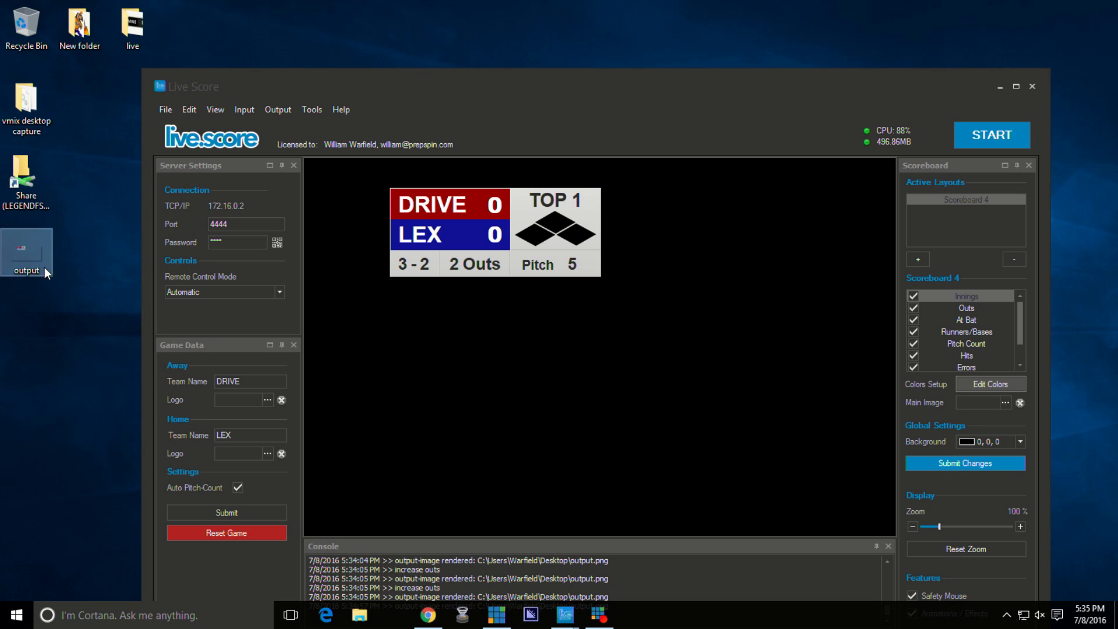
pyautogui.moveTo(294, 90)
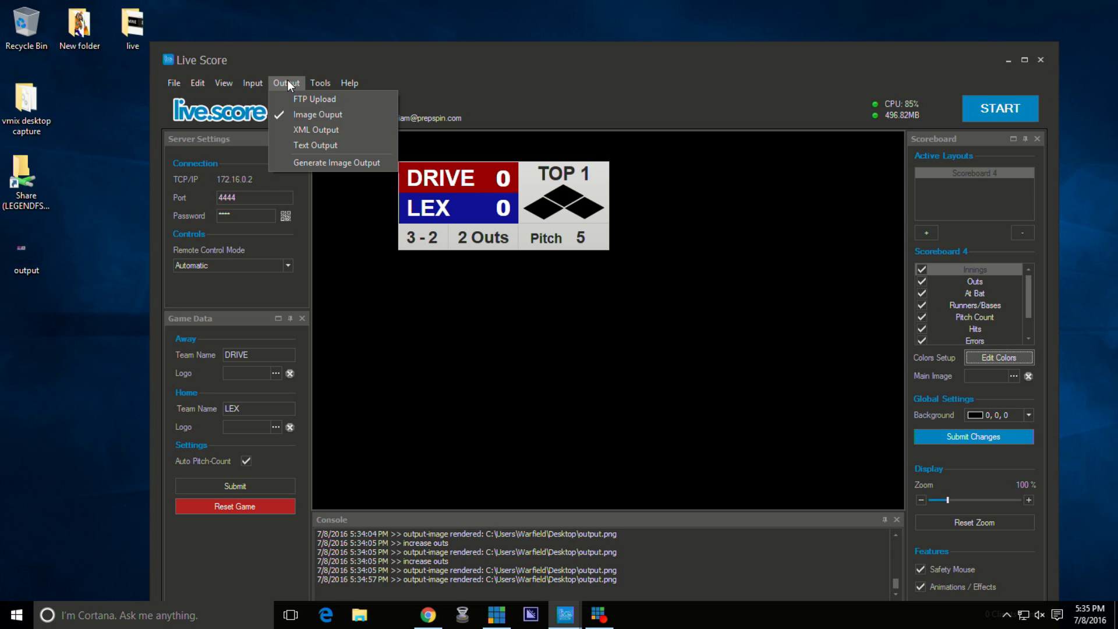
pyautogui.click(253, 83)
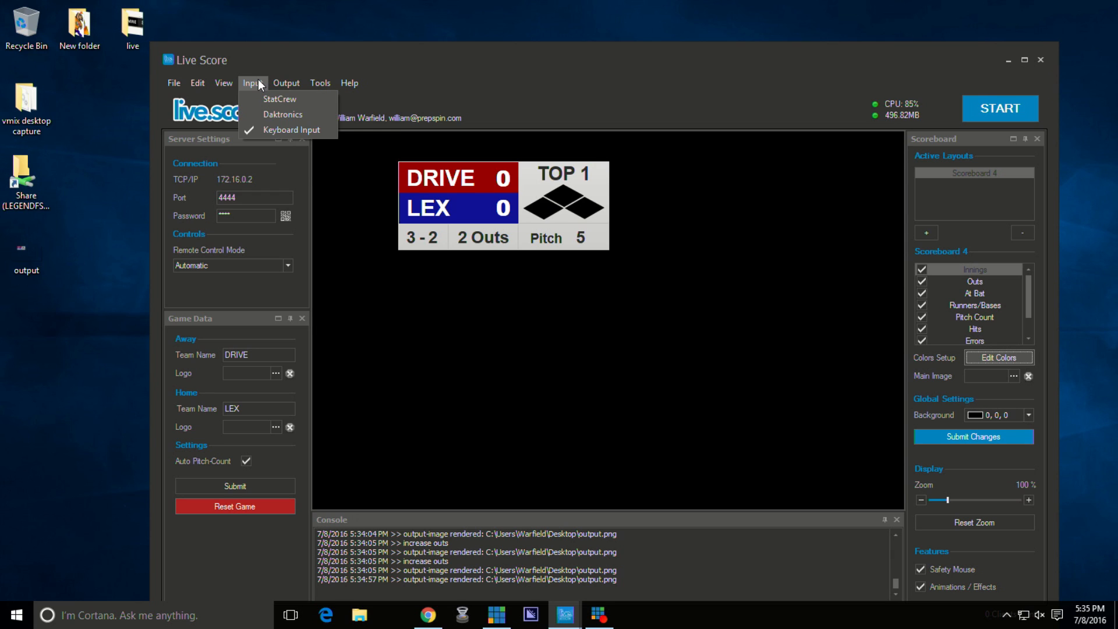
pyautogui.click(224, 83)
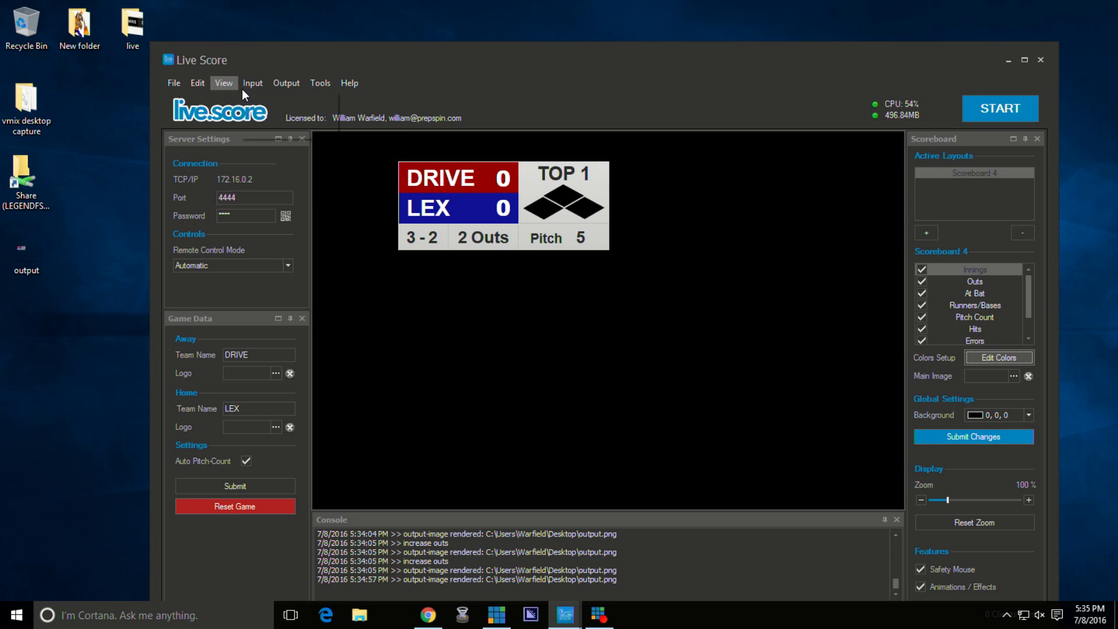
pyautogui.click(223, 82)
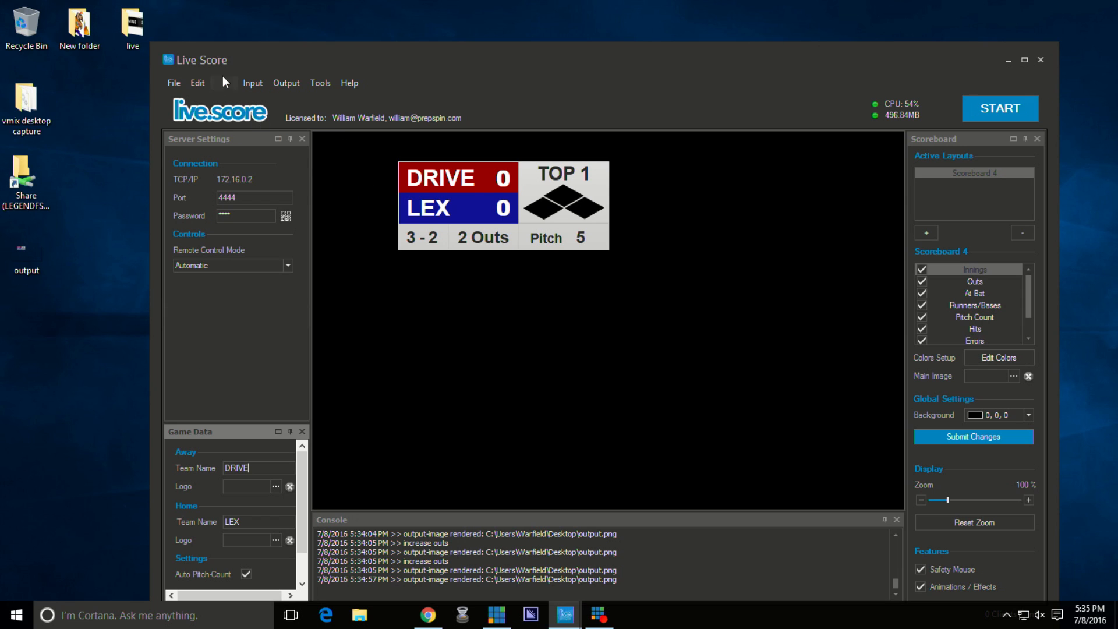
pyautogui.click(223, 83)
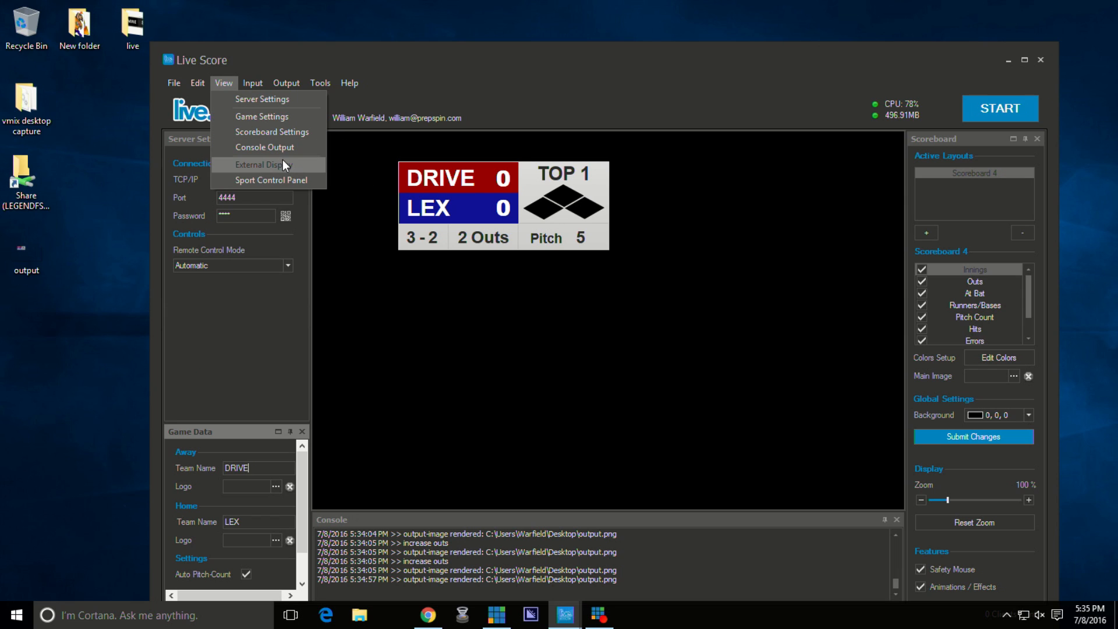
pyautogui.moveTo(299, 139)
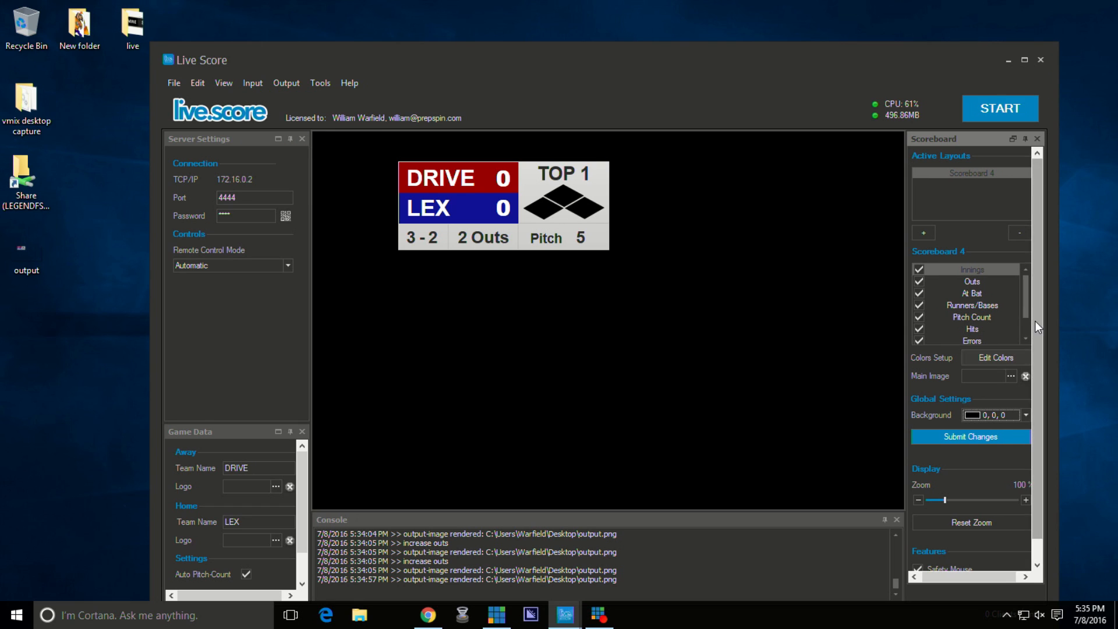
pyautogui.moveTo(224, 82)
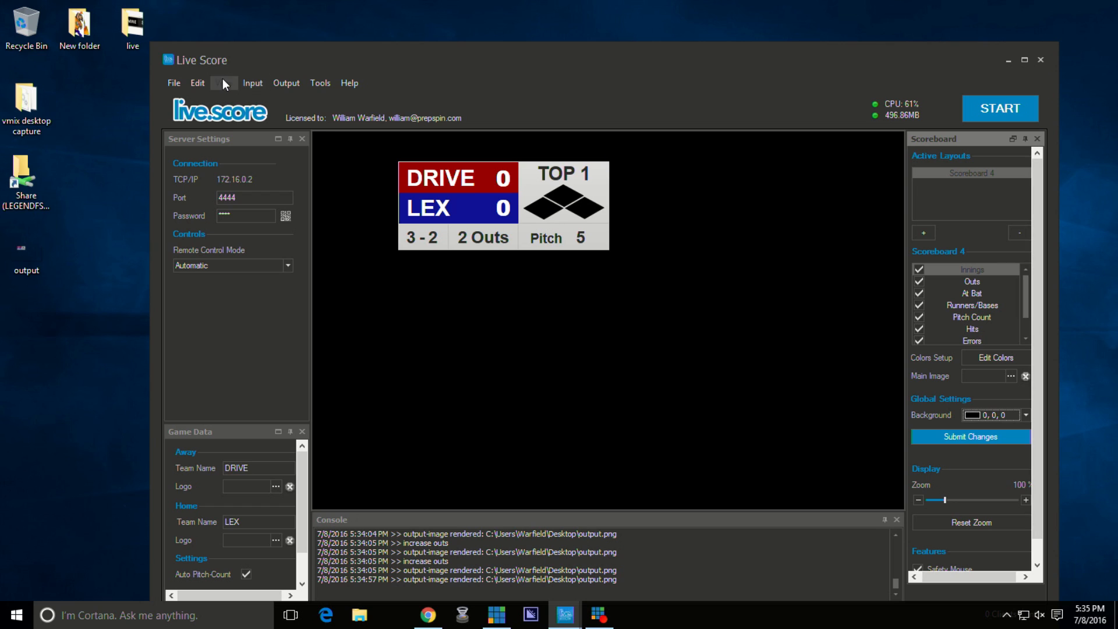
pyautogui.click(224, 82)
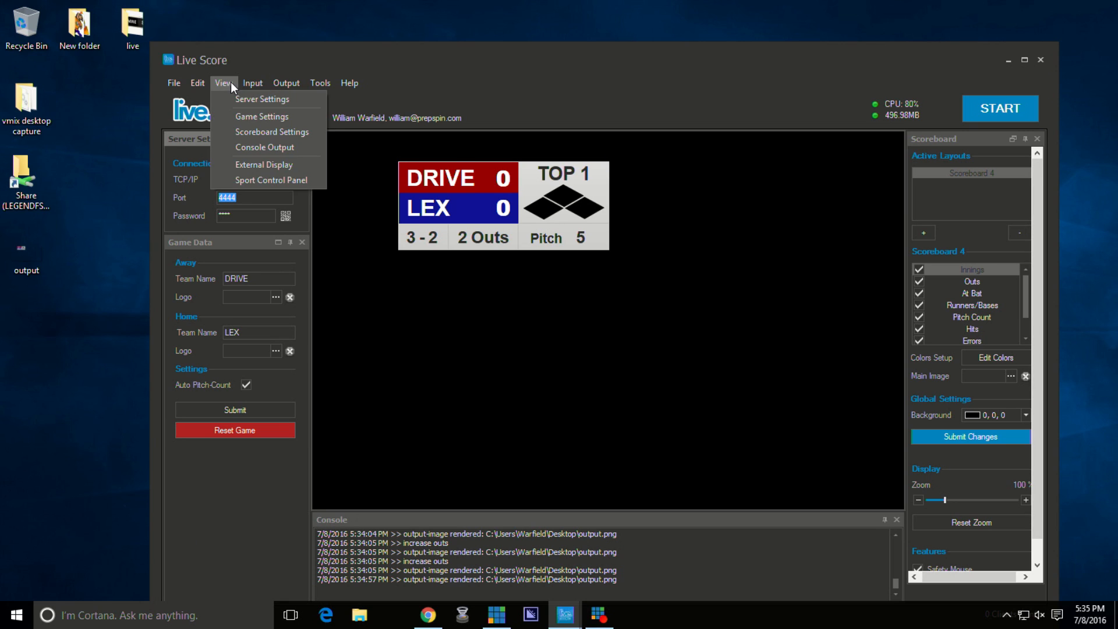
pyautogui.click(319, 83)
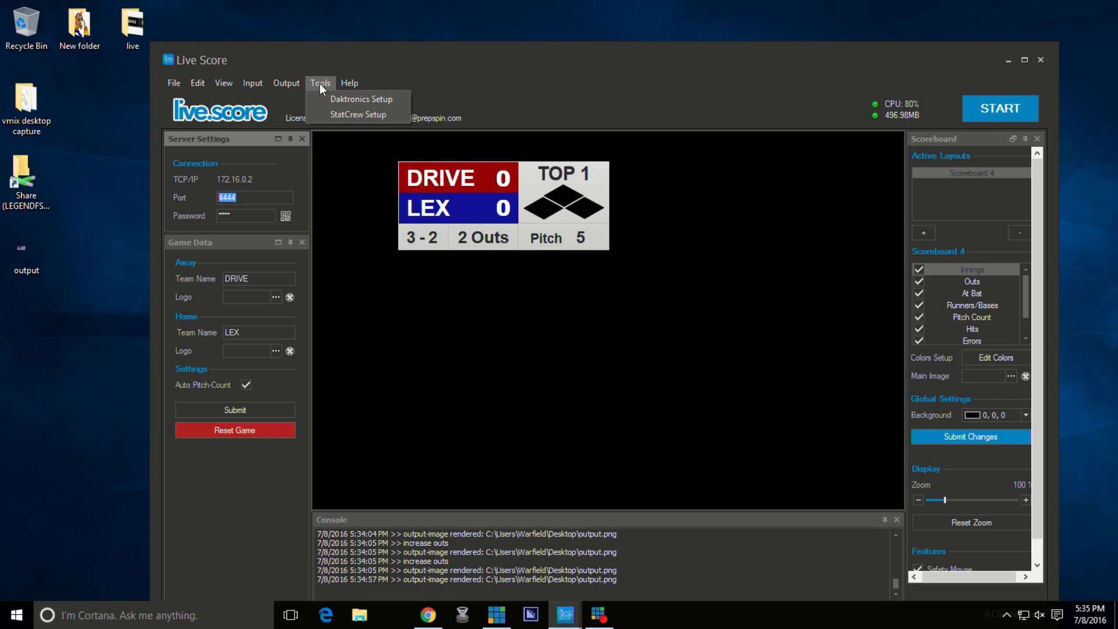
pyautogui.click(252, 82)
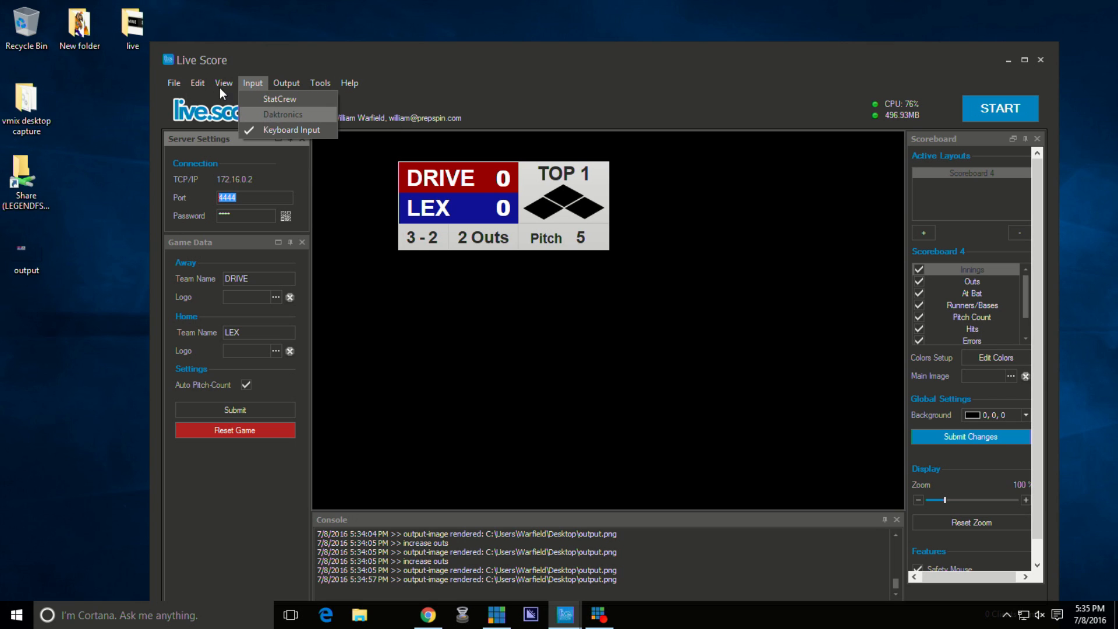
pyautogui.click(198, 83)
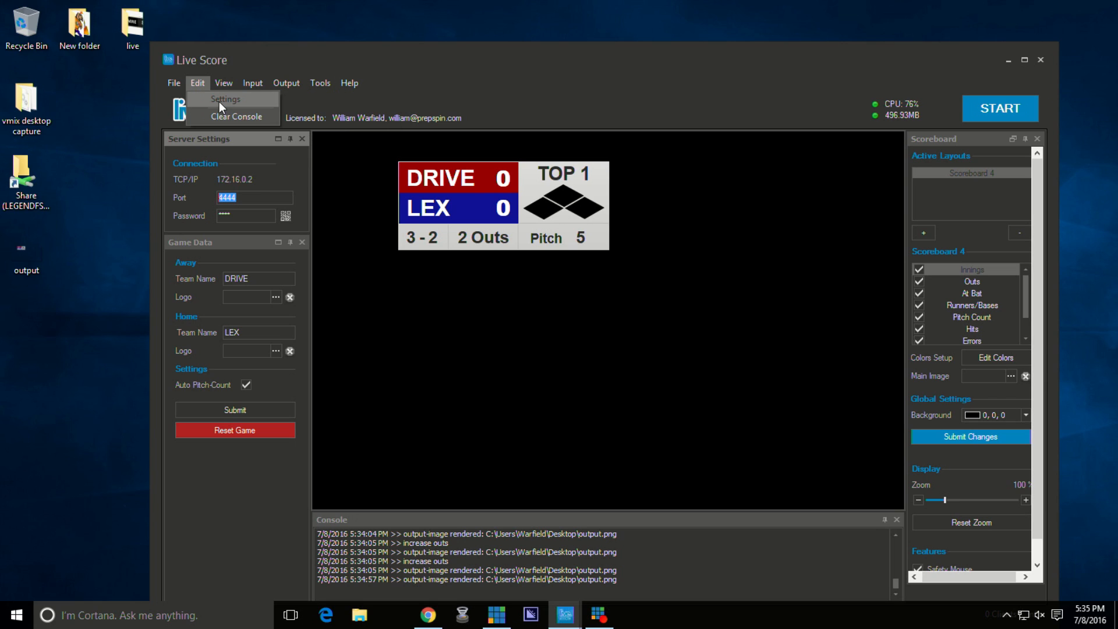
pyautogui.click(225, 99)
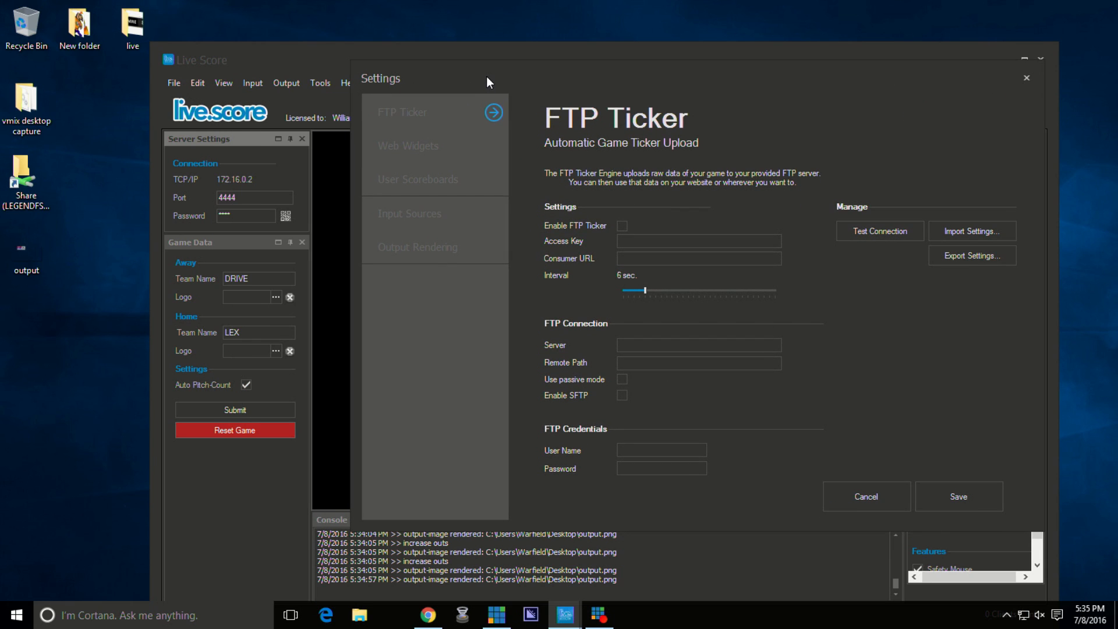
# Review the output rendering settings with PNG export enabled, then close the Settings window.
pyautogui.click(419, 247)
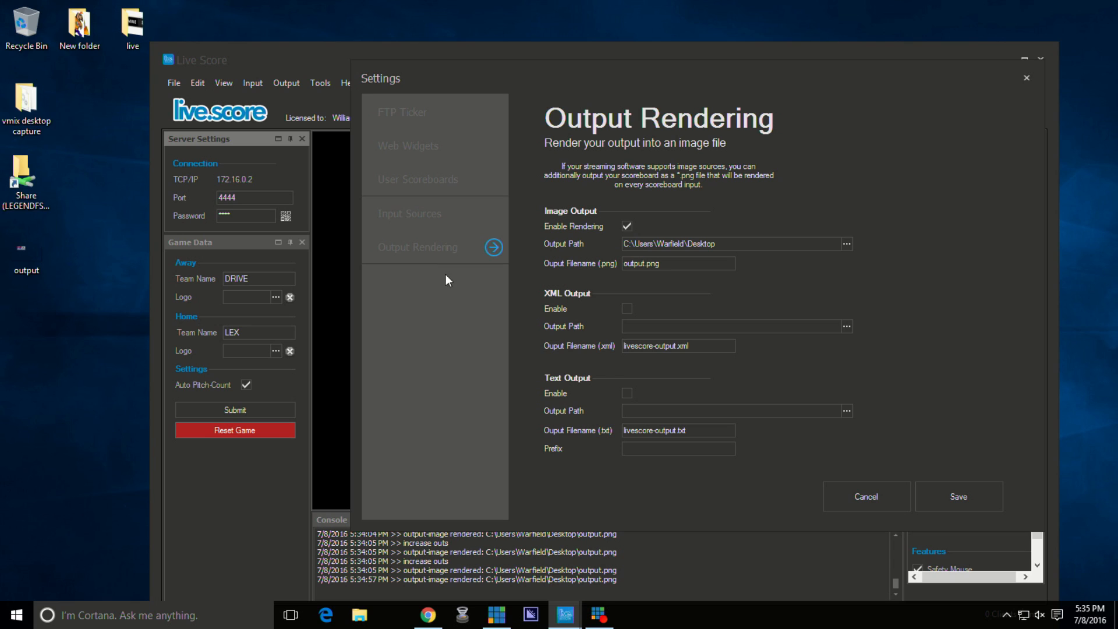
pyautogui.moveTo(566, 442)
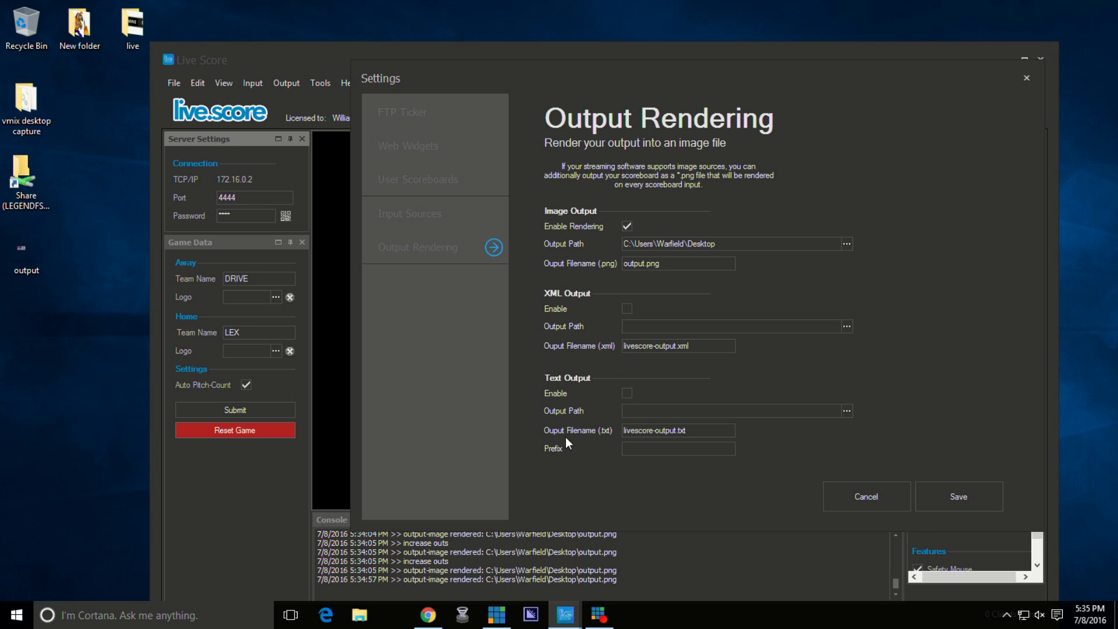
pyautogui.moveTo(589, 445)
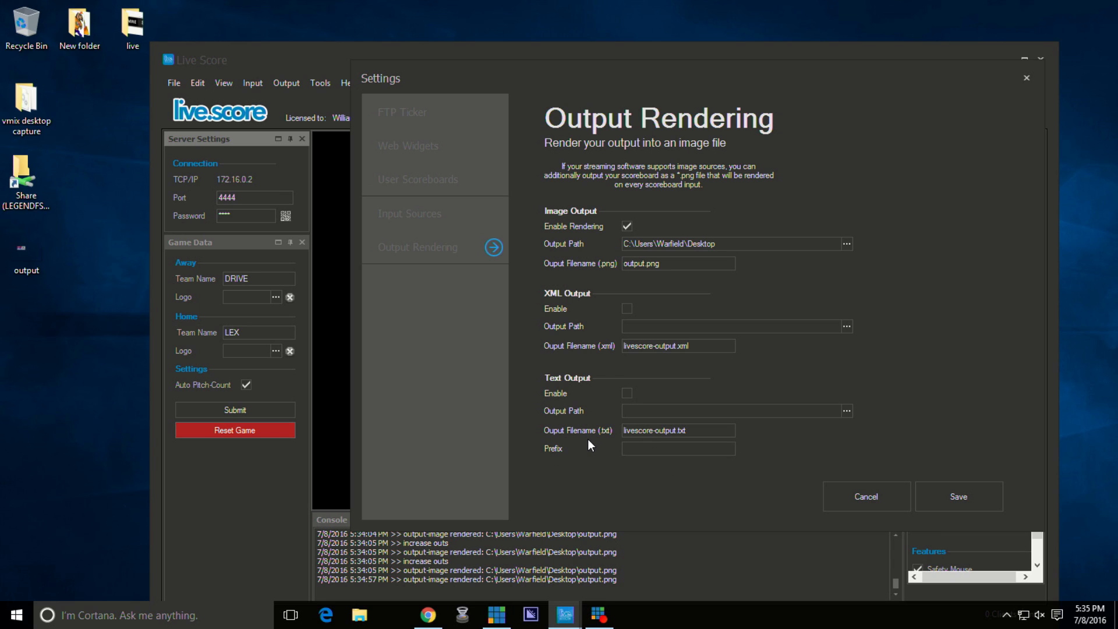
pyautogui.moveTo(834, 252)
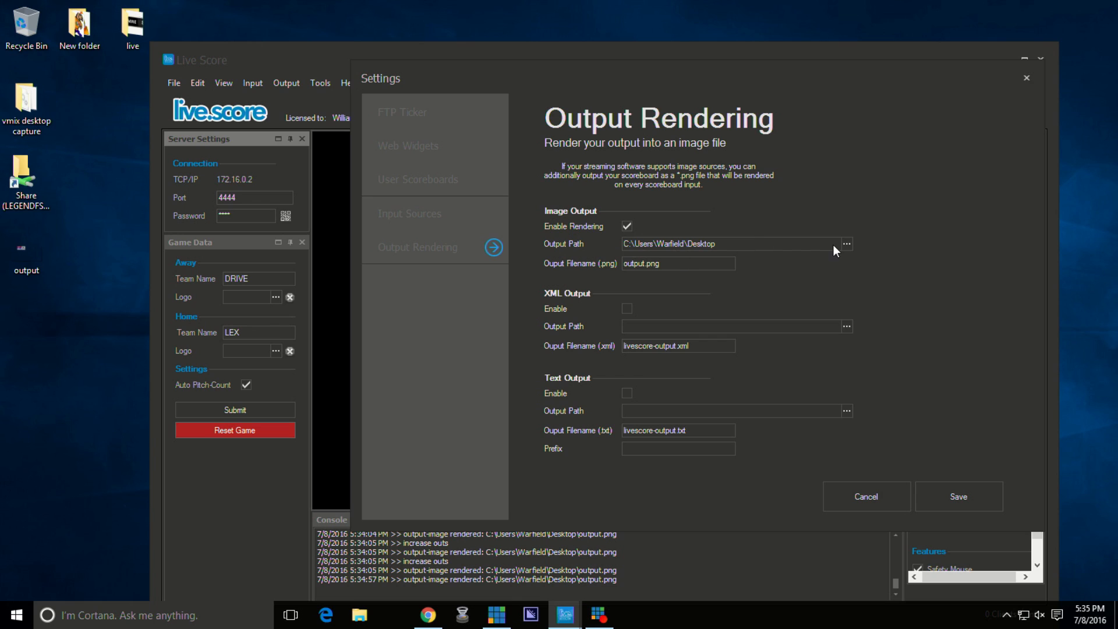
pyautogui.moveTo(716, 255)
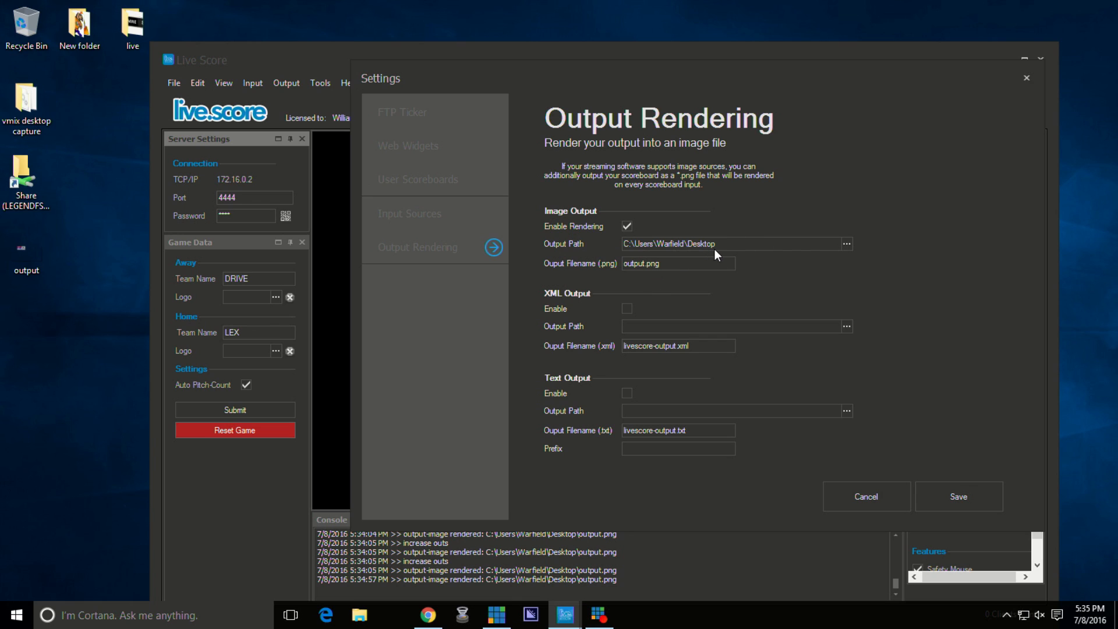
pyautogui.moveTo(852, 399)
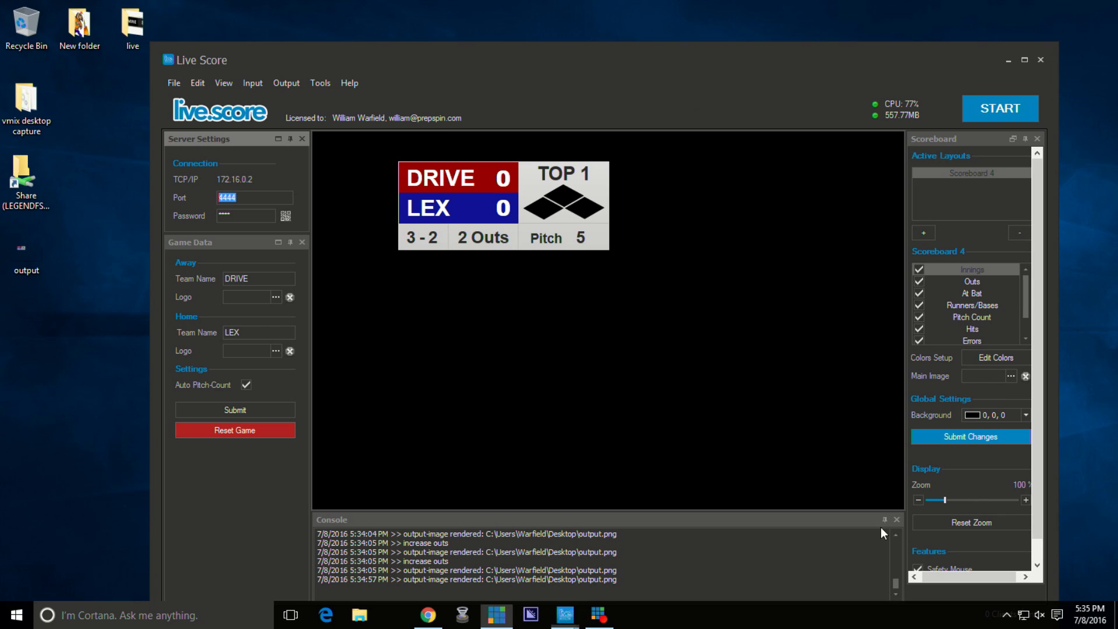
pyautogui.moveTo(66, 225)
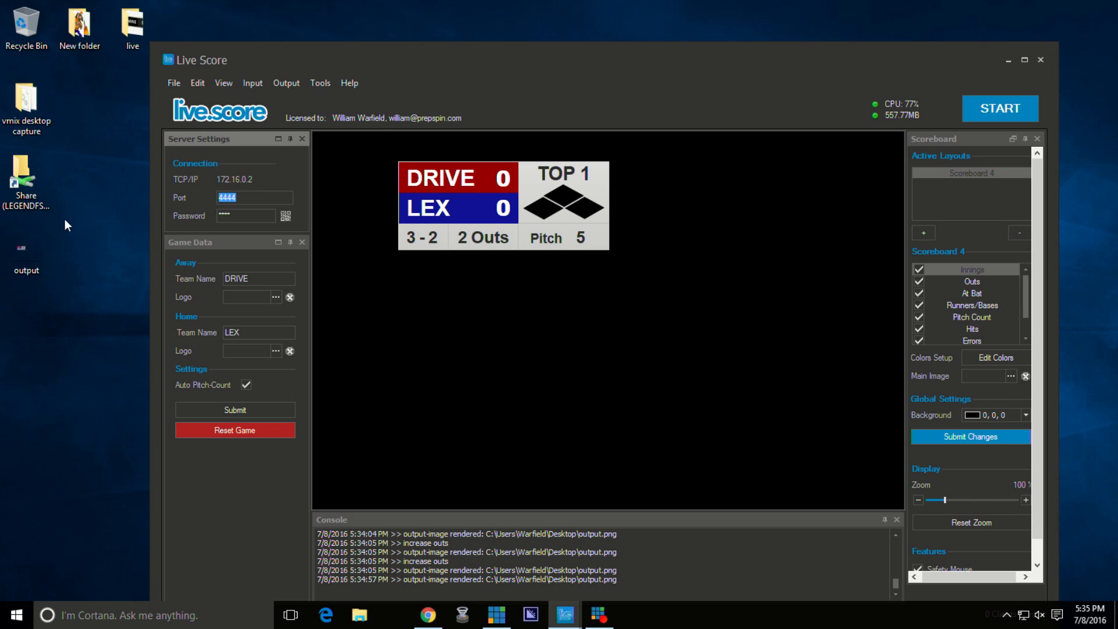
pyautogui.click(198, 82)
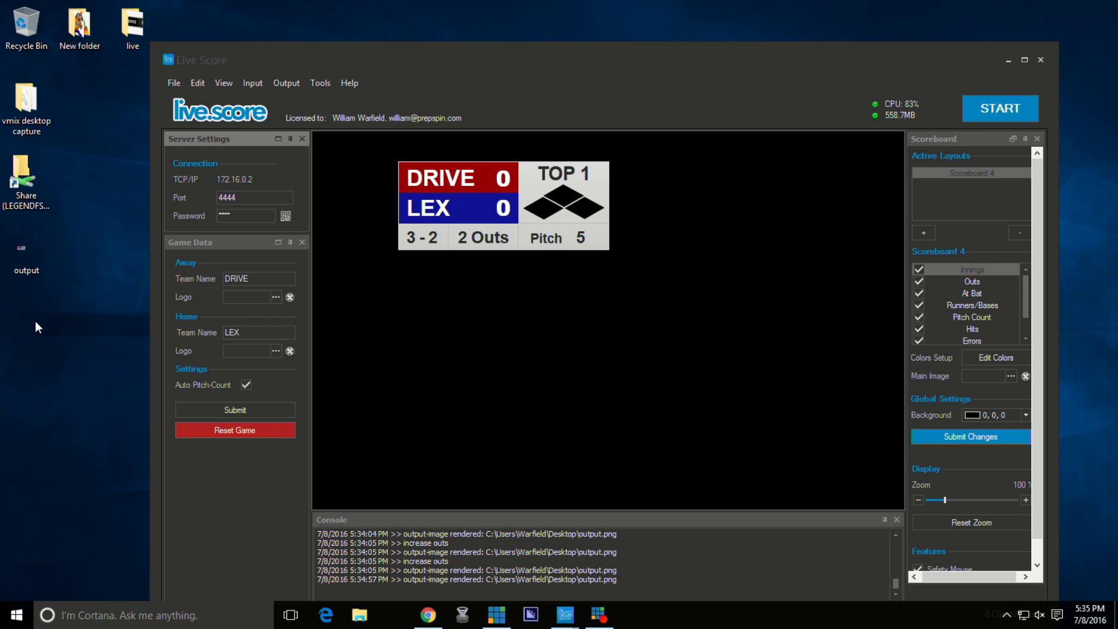
pyautogui.moveTo(23, 270)
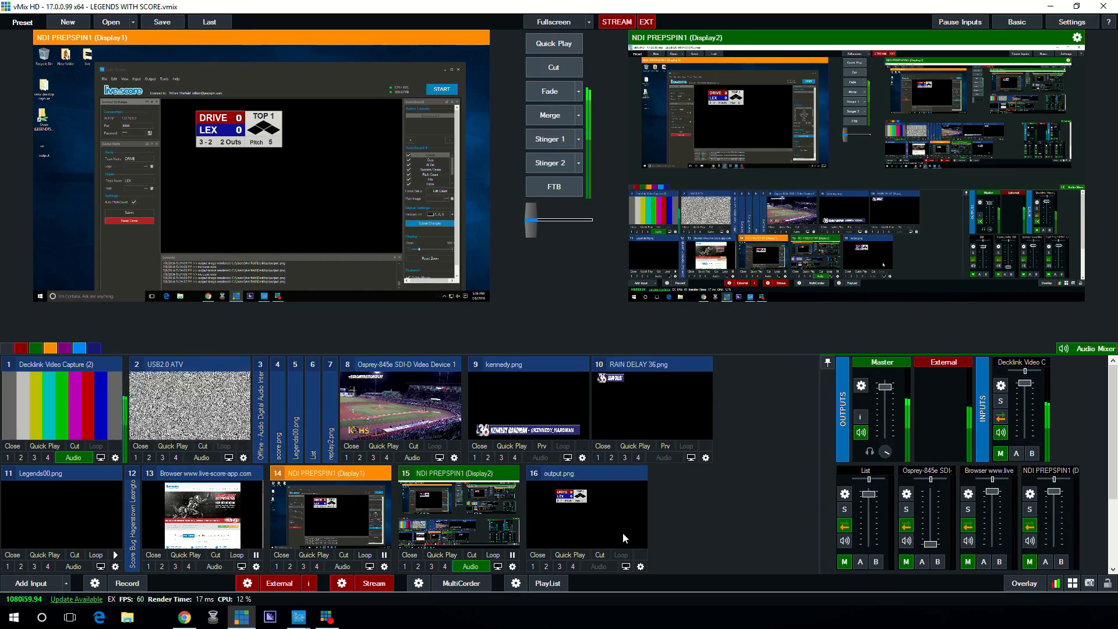
pyautogui.moveTo(1004, 304)
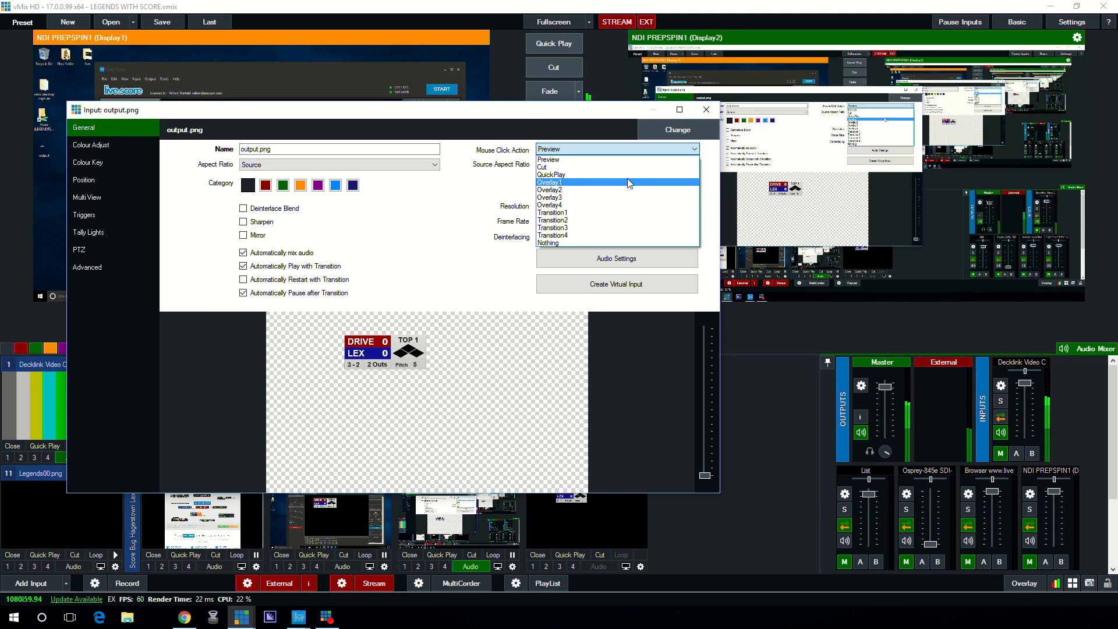
# Set the output.png input's Mouse Click Action to Overlay1.
pyautogui.click(549, 183)
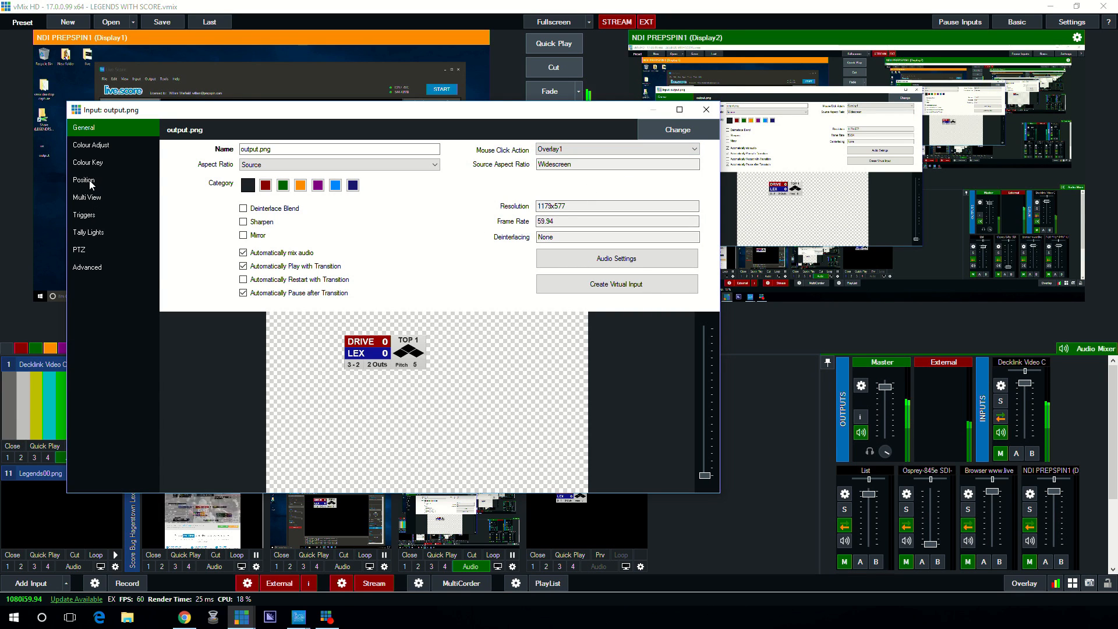
# Position the scoreboard at Pan X about 0.924 and Pan Y about -1.211, bottom-right, and close the settings.
pyautogui.click(84, 180)
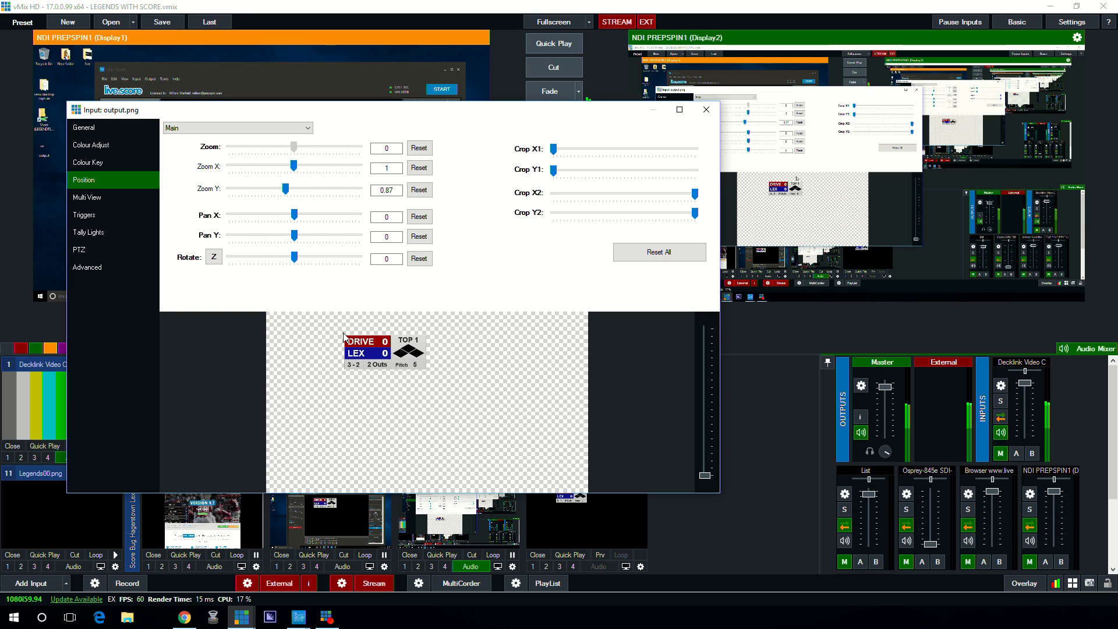
pyautogui.moveTo(425, 403)
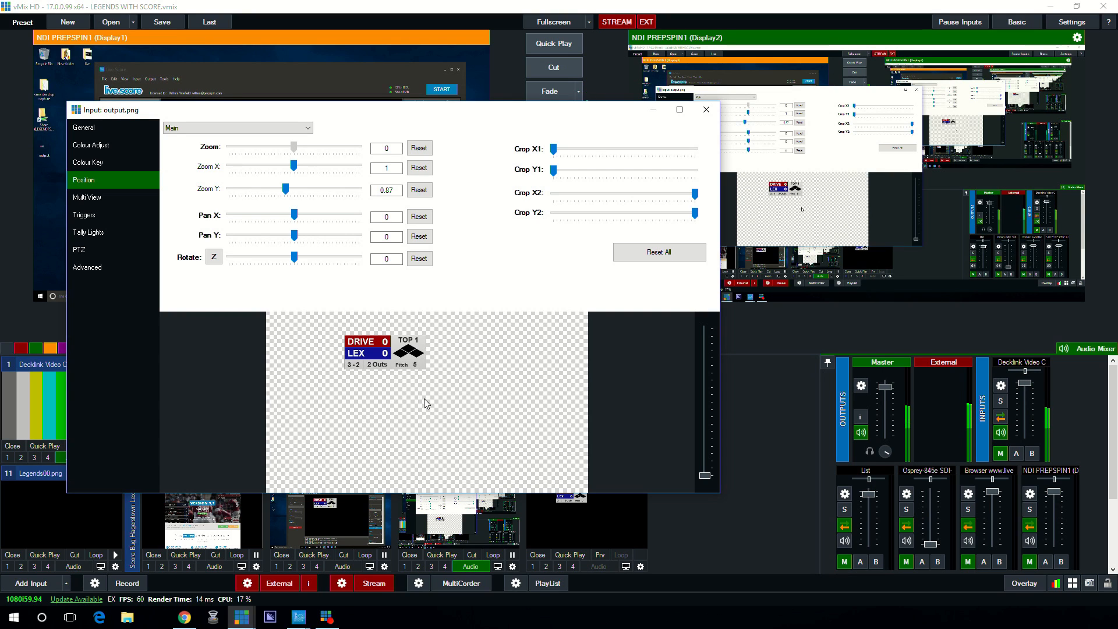
pyautogui.moveTo(310, 246)
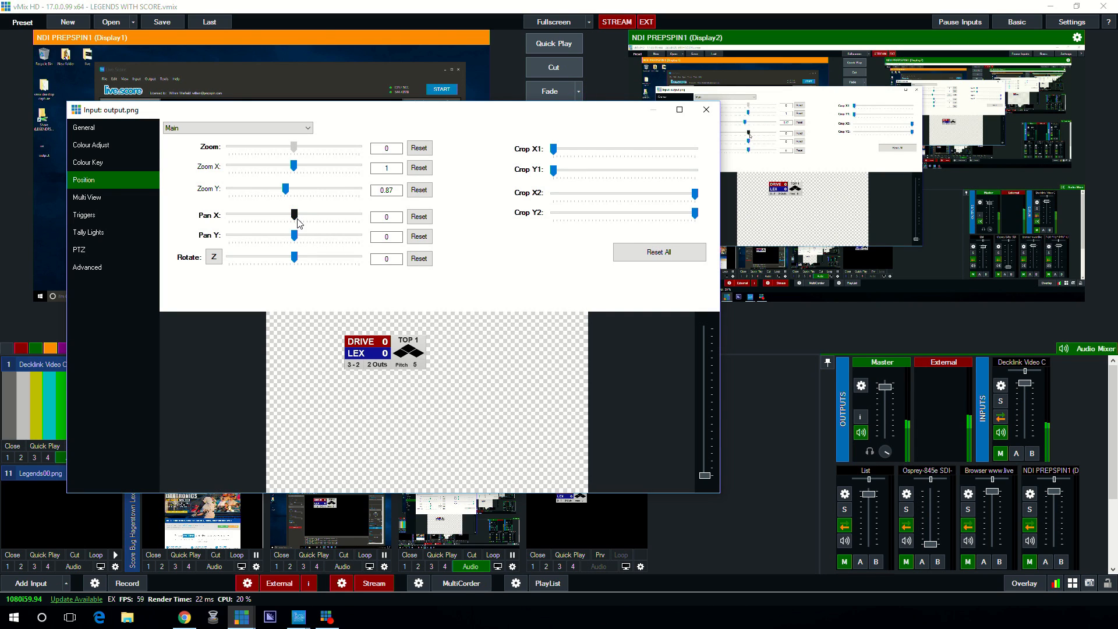
pyautogui.moveTo(293, 235); pyautogui.dragTo(285, 235)
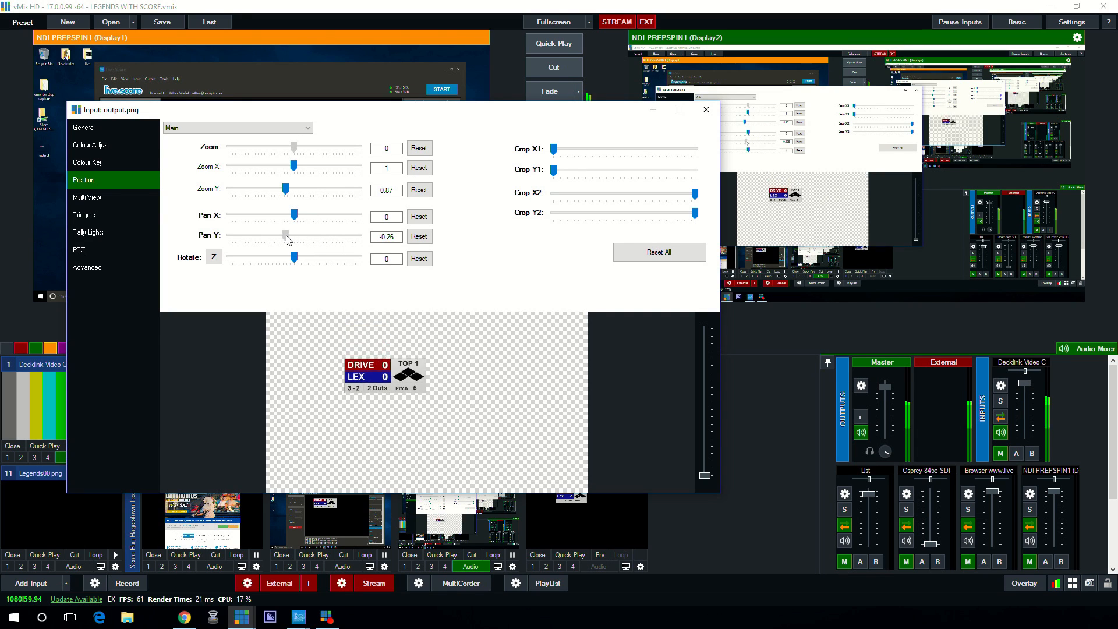
pyautogui.moveTo(285, 236); pyautogui.dragTo(292, 237)
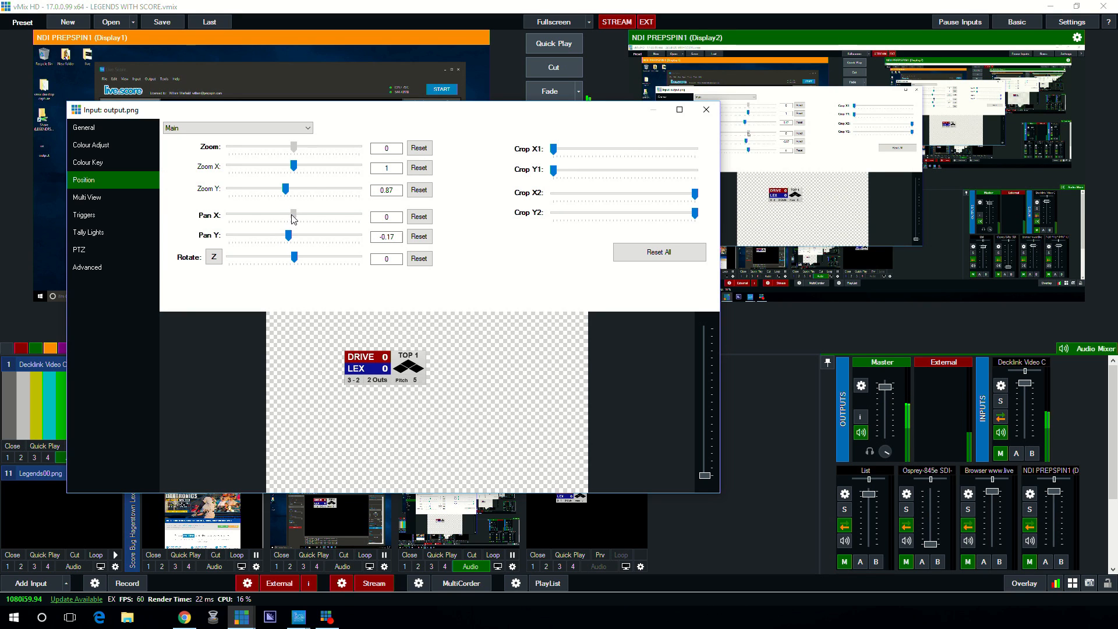
pyautogui.moveTo(294, 217); pyautogui.dragTo(321, 217)
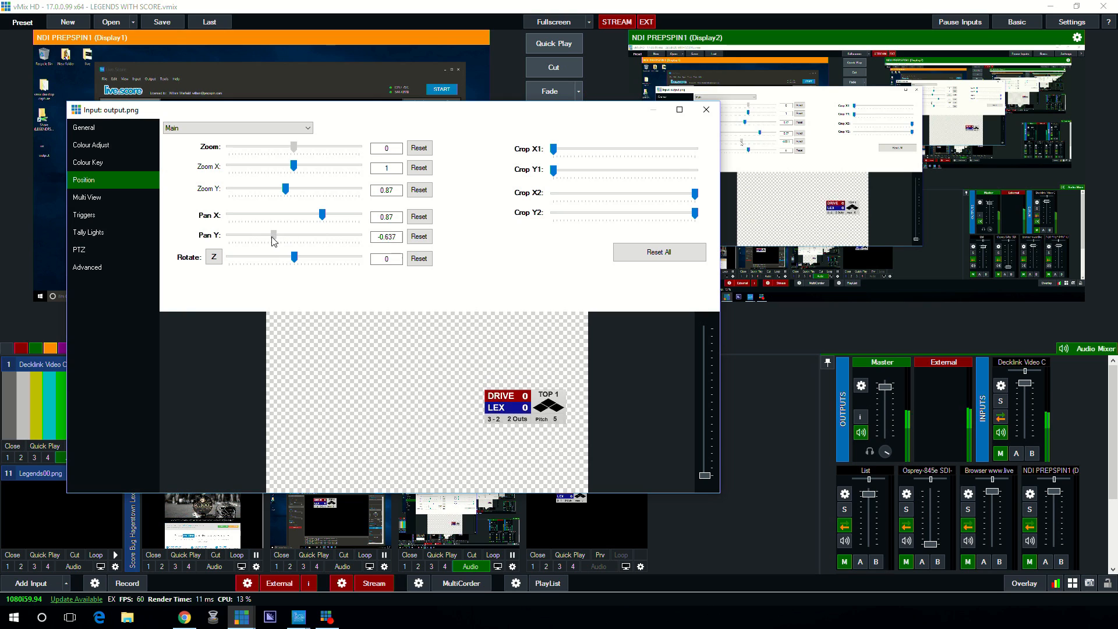
pyautogui.moveTo(271, 235); pyautogui.dragTo(256, 236)
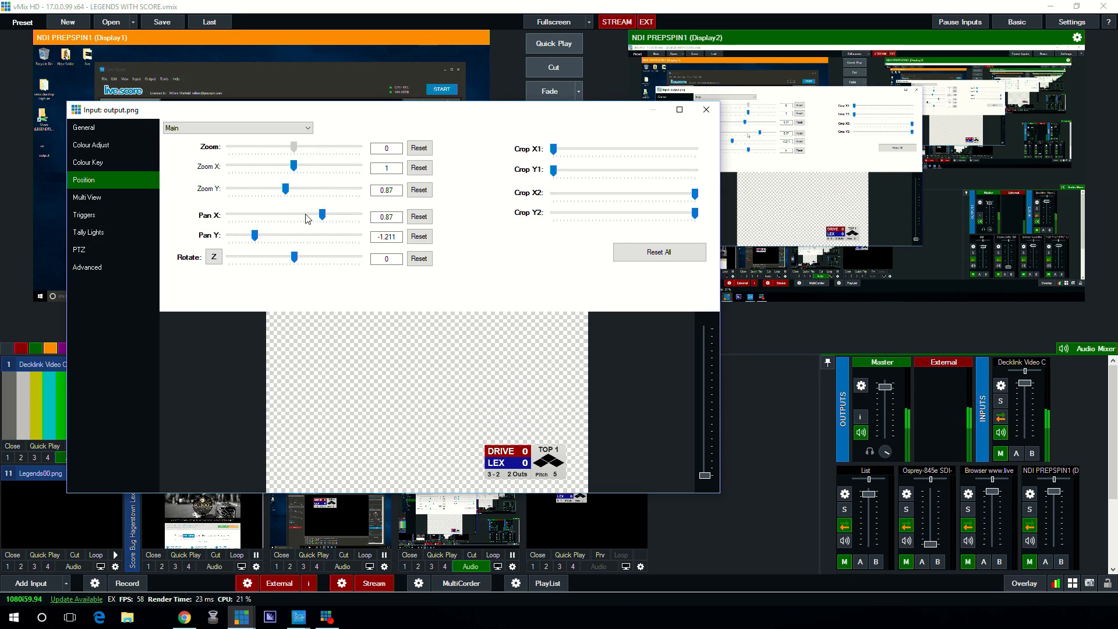
pyautogui.moveTo(321, 215); pyautogui.dragTo(326, 214)
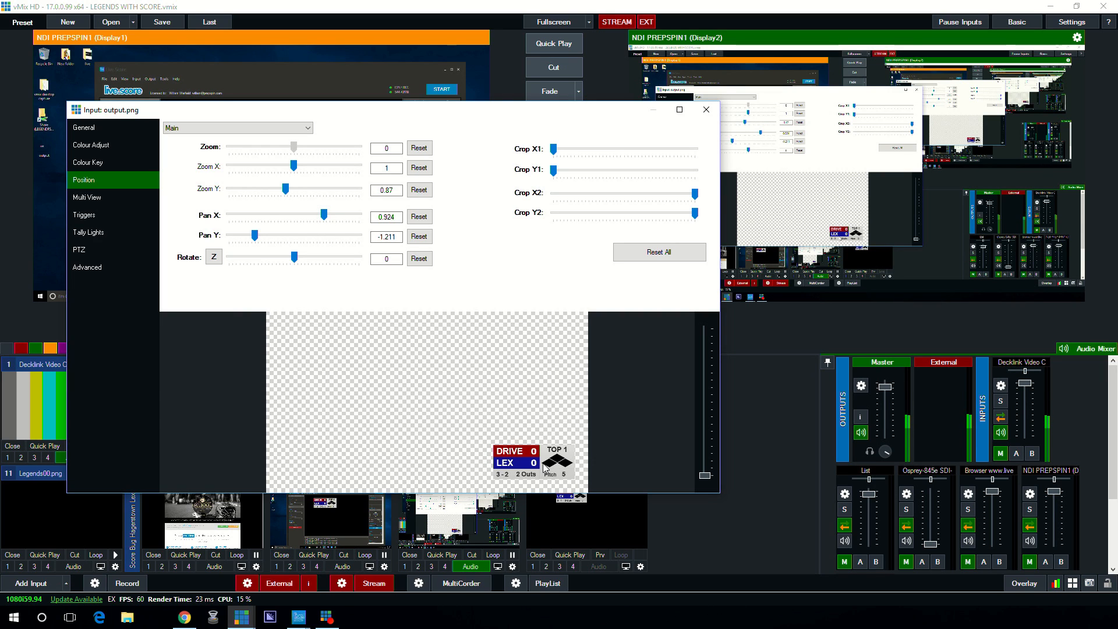
pyautogui.moveTo(598, 459)
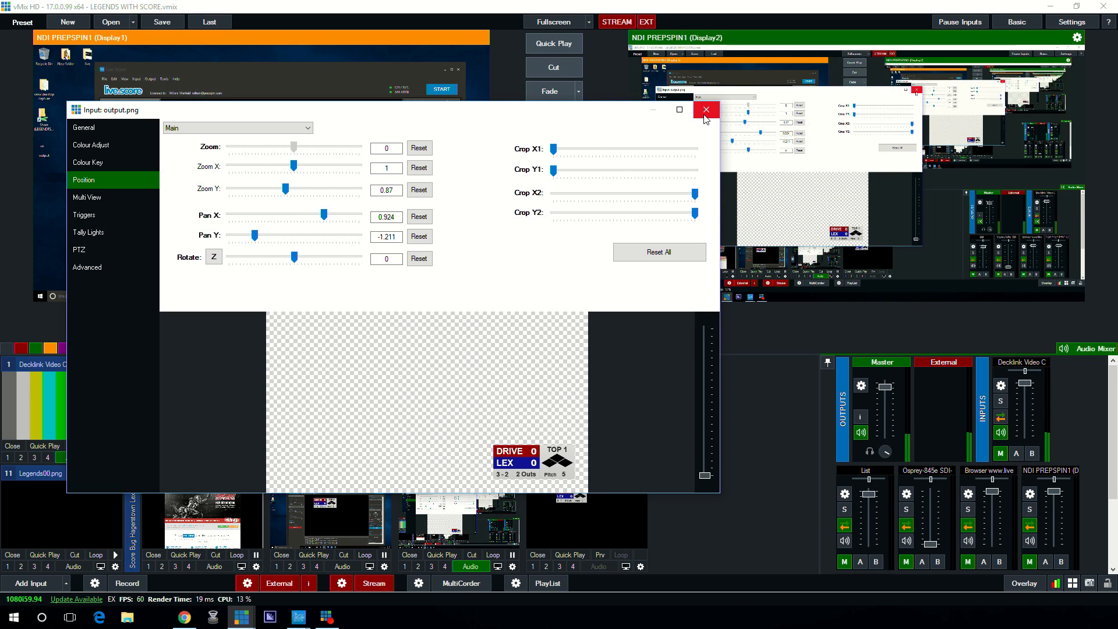
pyautogui.moveTo(706, 109)
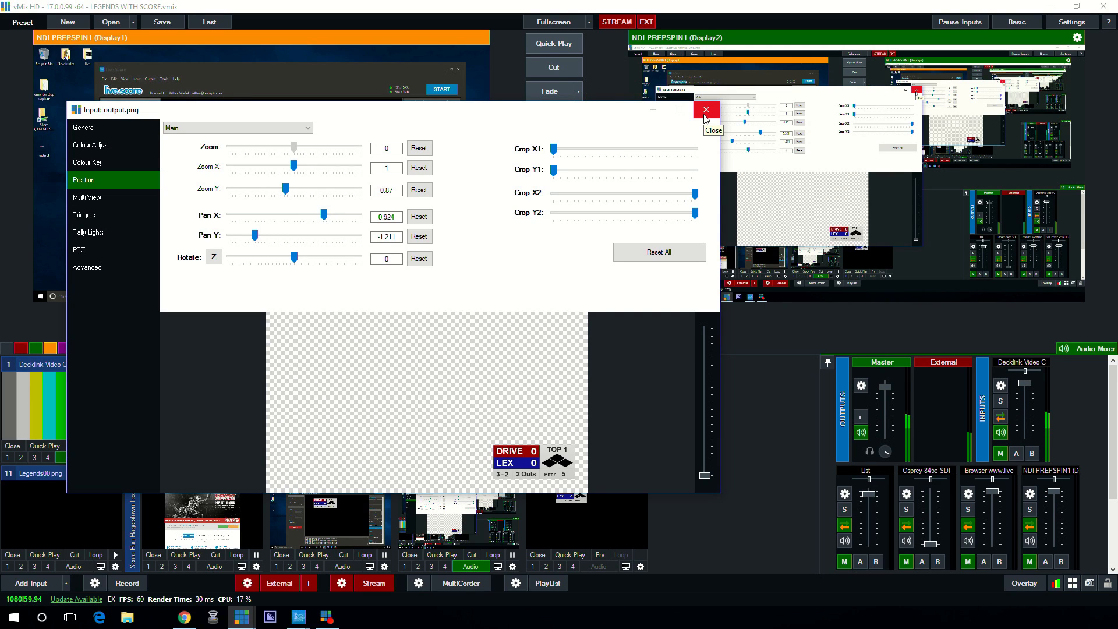
pyautogui.click(706, 110)
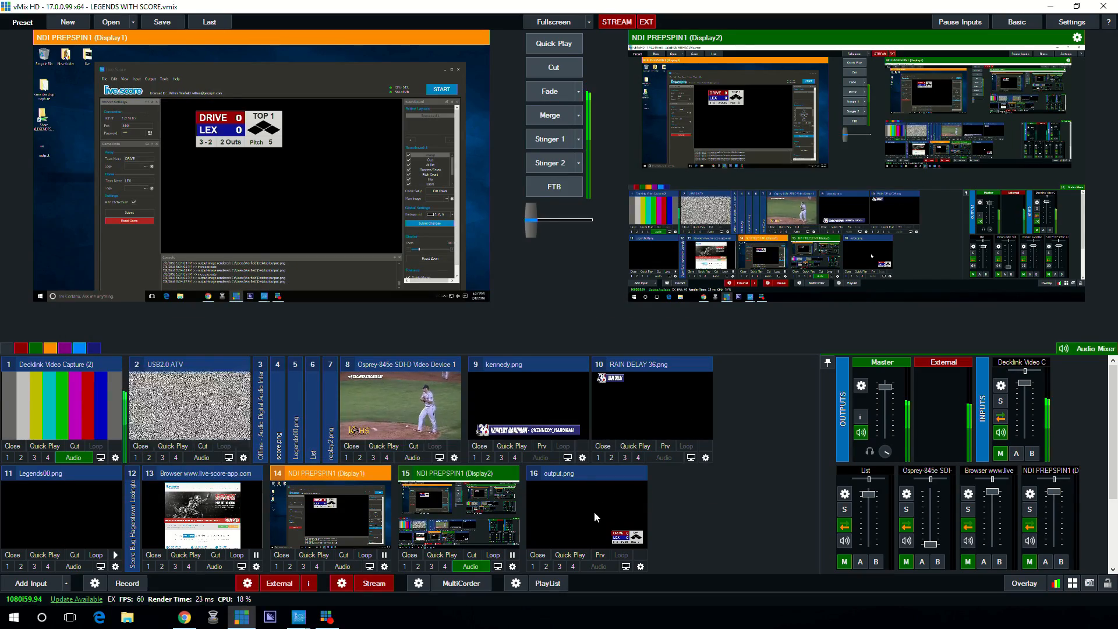
# Bring the output.png scoreboard up as Overlay 1 over the live output.
pyautogui.click(533, 566)
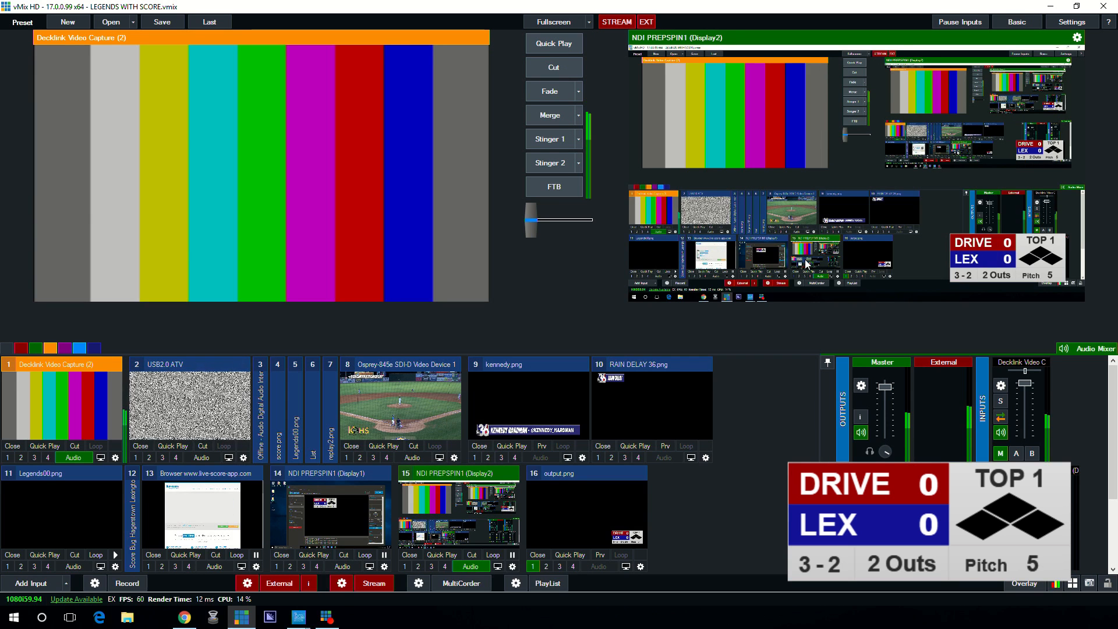
pyautogui.moveTo(742, 413)
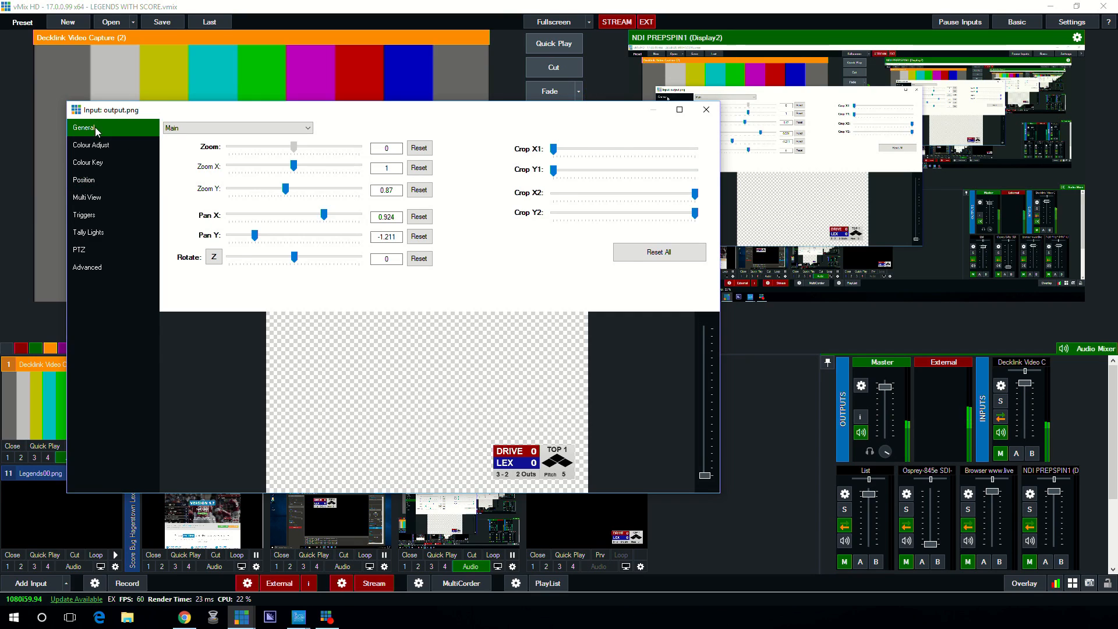
# Set the scoreboard's Mouse Click Action to Preview, close settings and load output.png into preview.
pyautogui.click(84, 128)
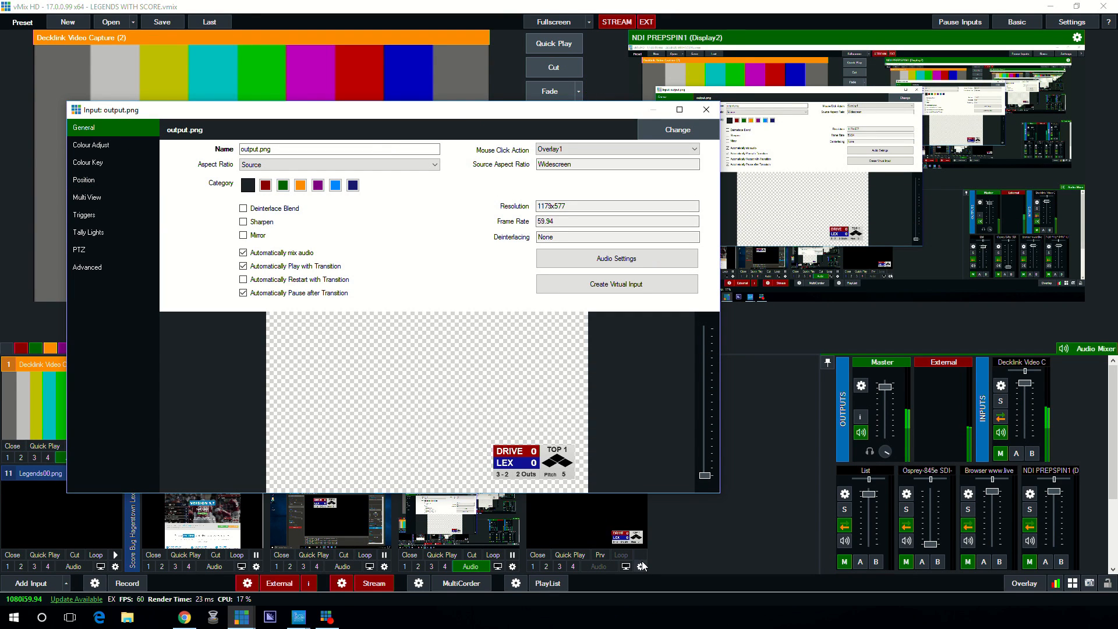
pyautogui.moveTo(478, 223)
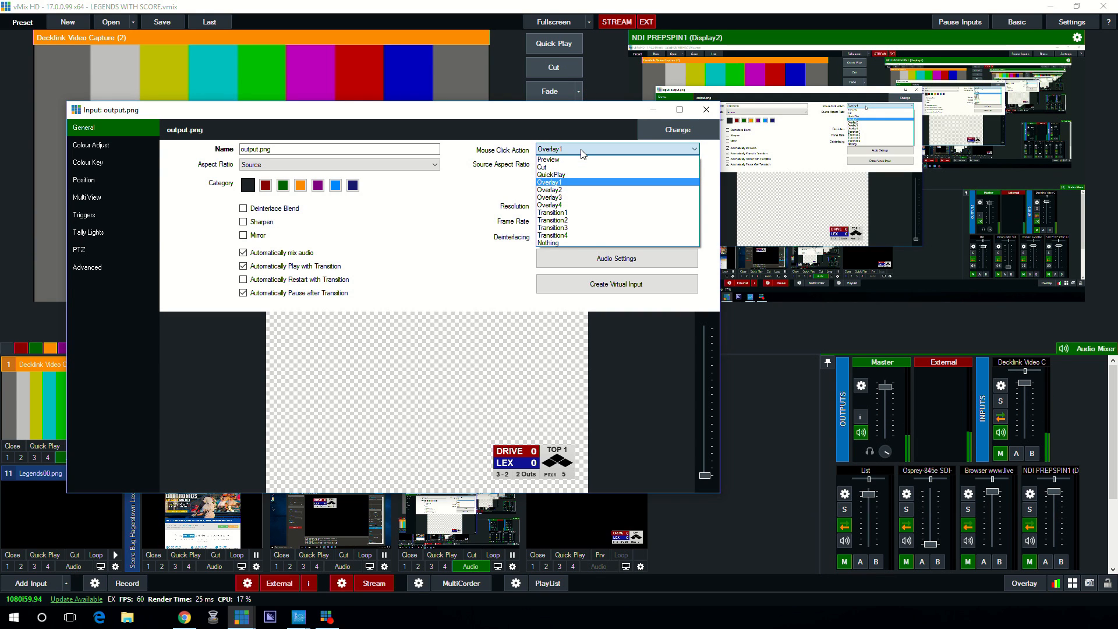
pyautogui.moveTo(580, 187)
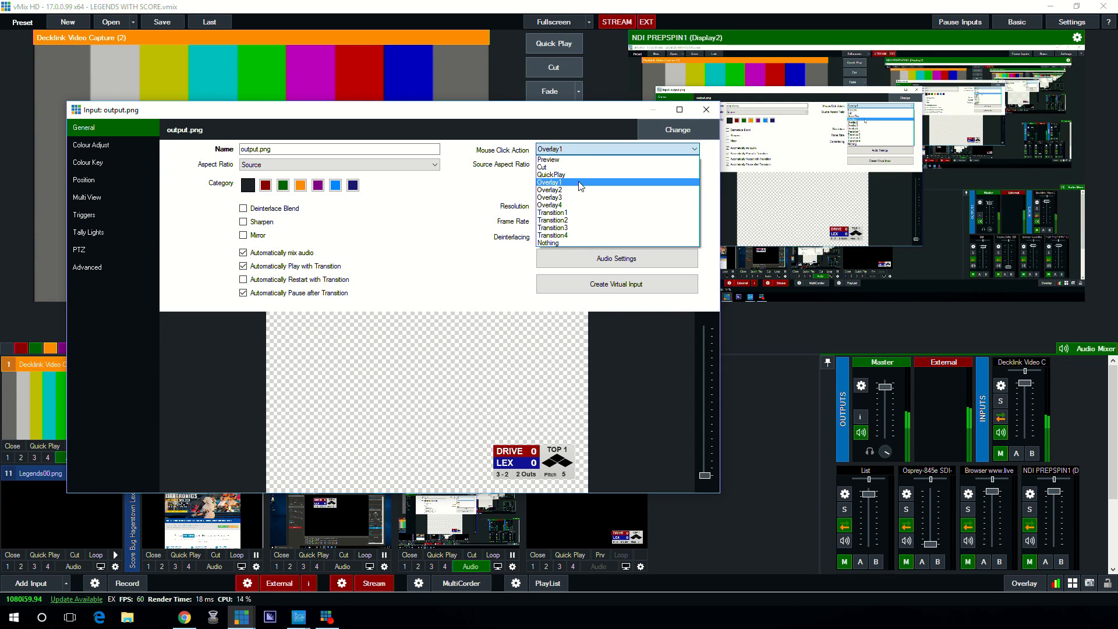
pyautogui.moveTo(582, 192)
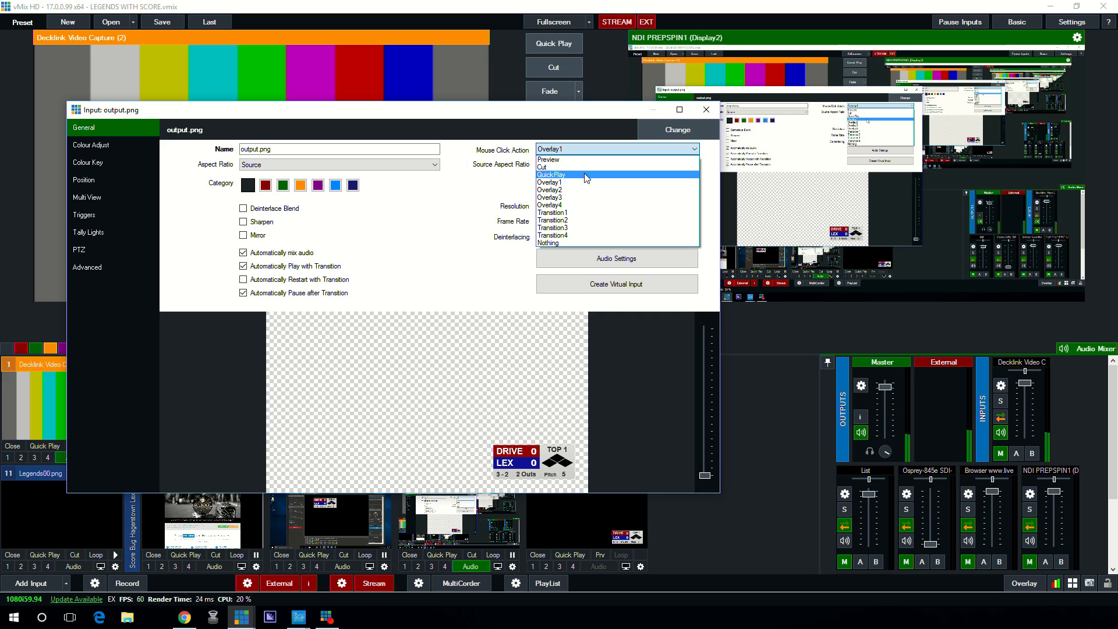
pyautogui.click(548, 160)
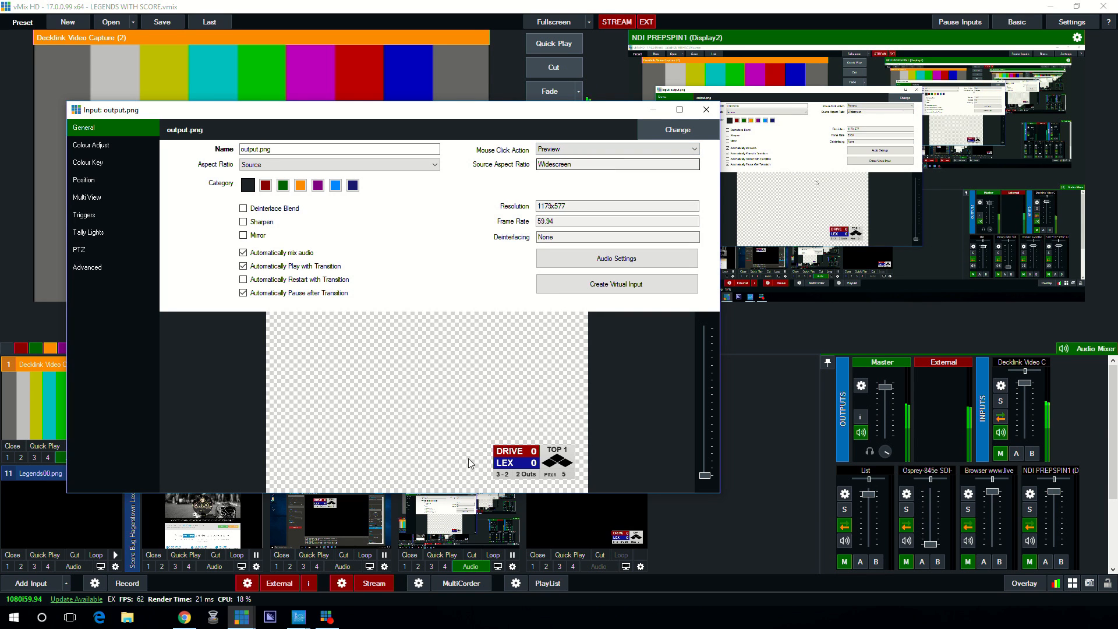
pyautogui.click(705, 109)
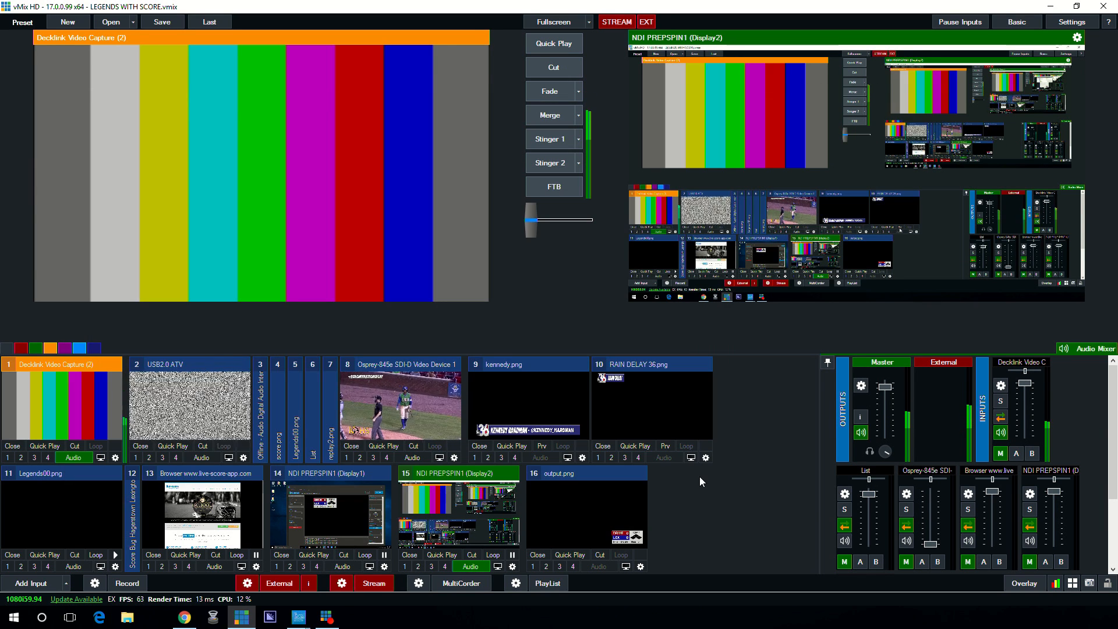
pyautogui.click(584, 473)
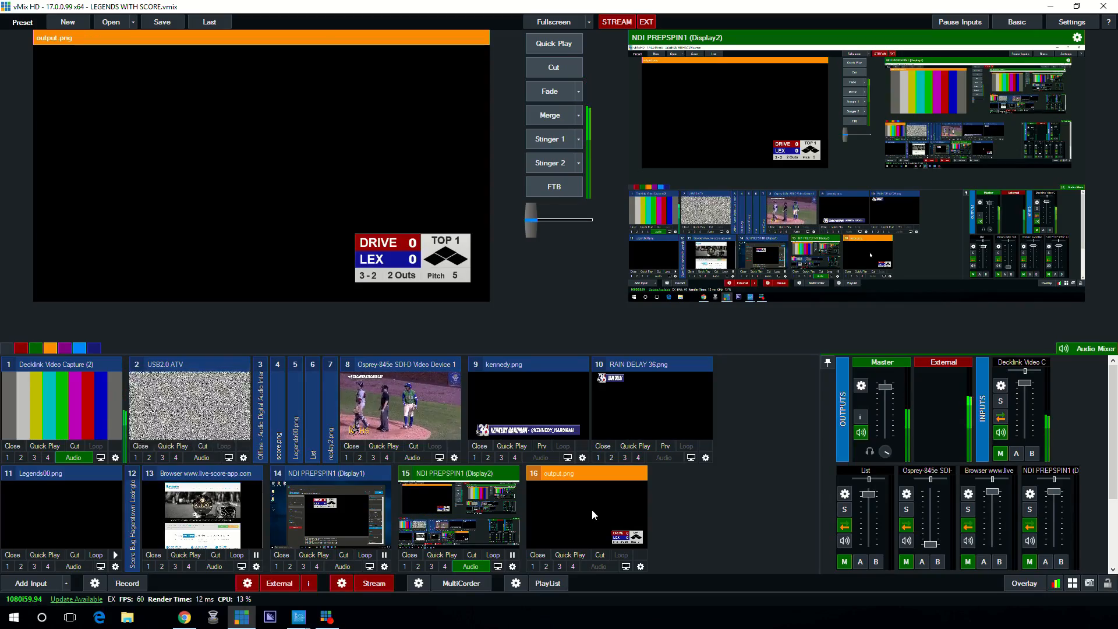
pyautogui.click(555, 68)
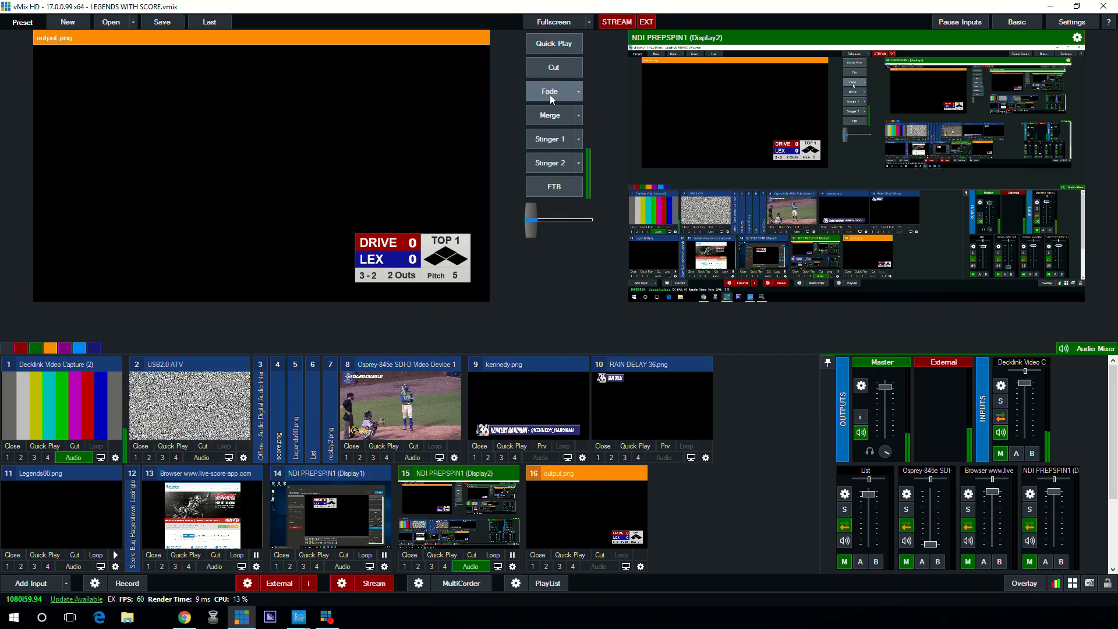
# Set the output.png input's Mouse Click Action back to Overlay1 in its settings.
pyautogui.click(640, 568)
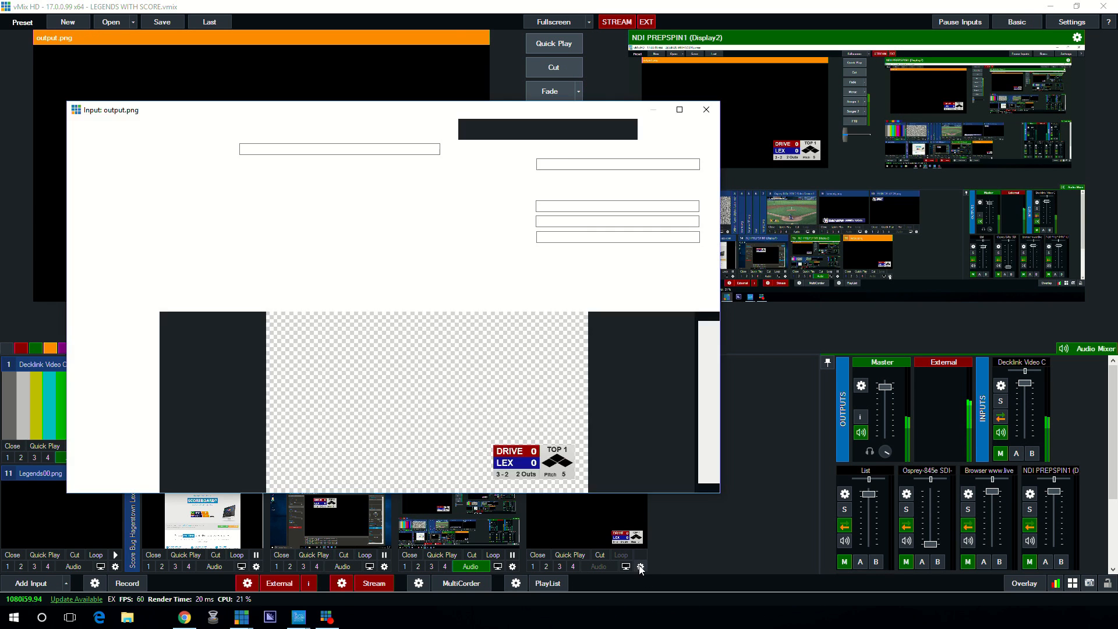
pyautogui.click(616, 149)
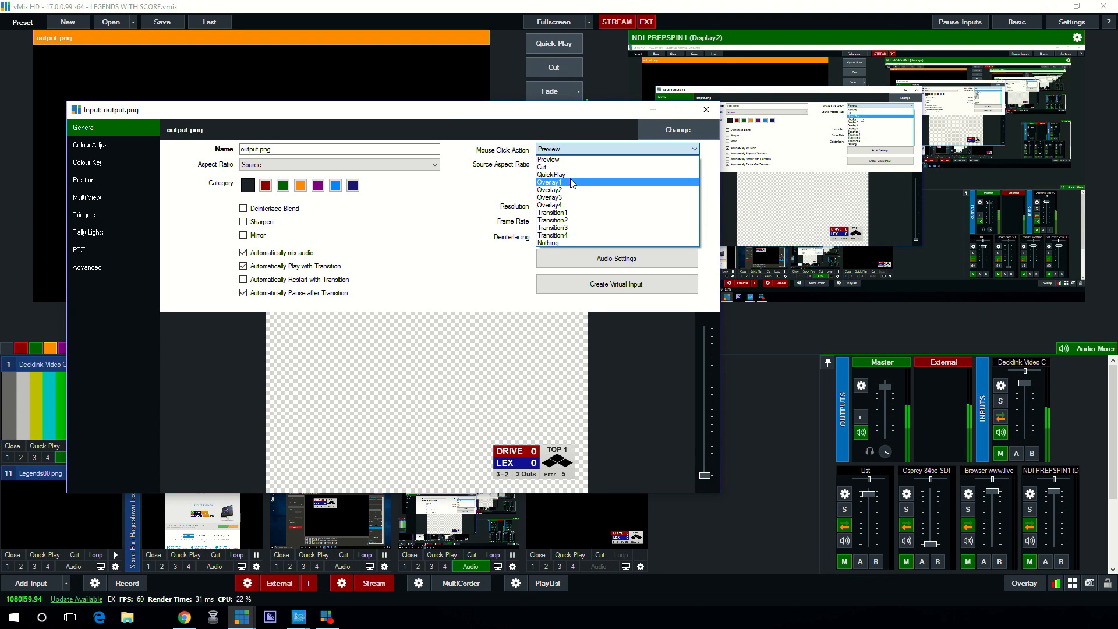
pyautogui.click(548, 182)
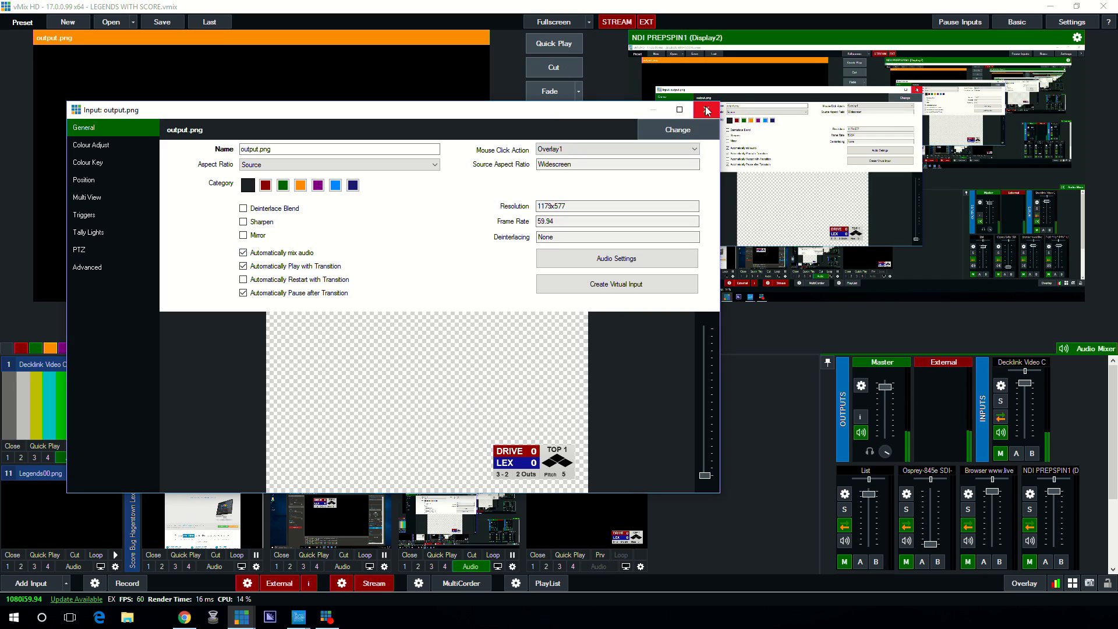
pyautogui.click(706, 110)
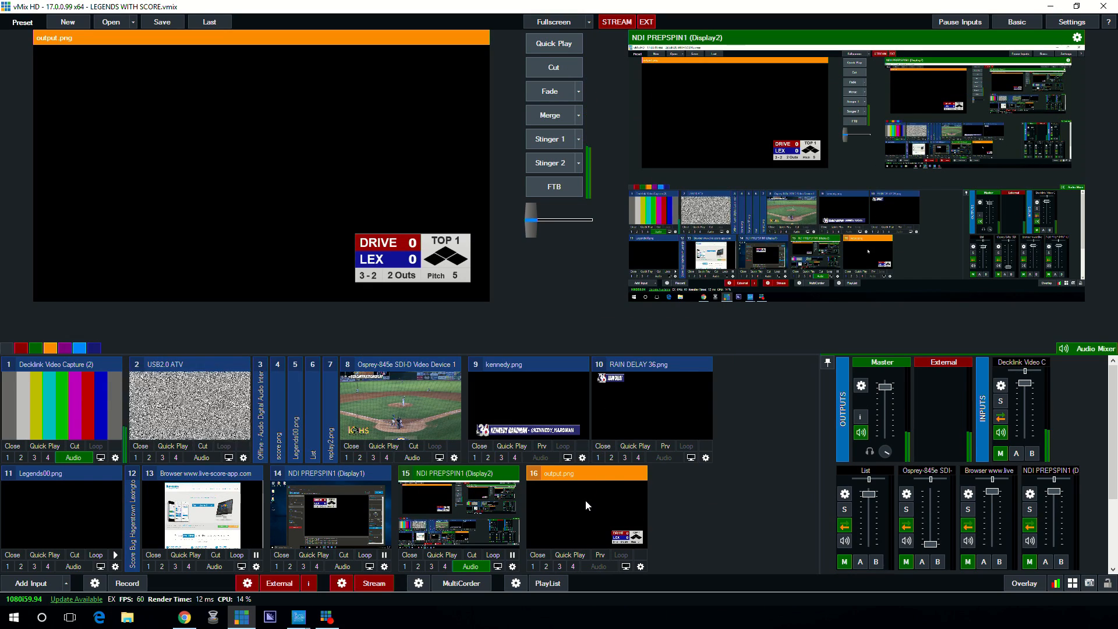